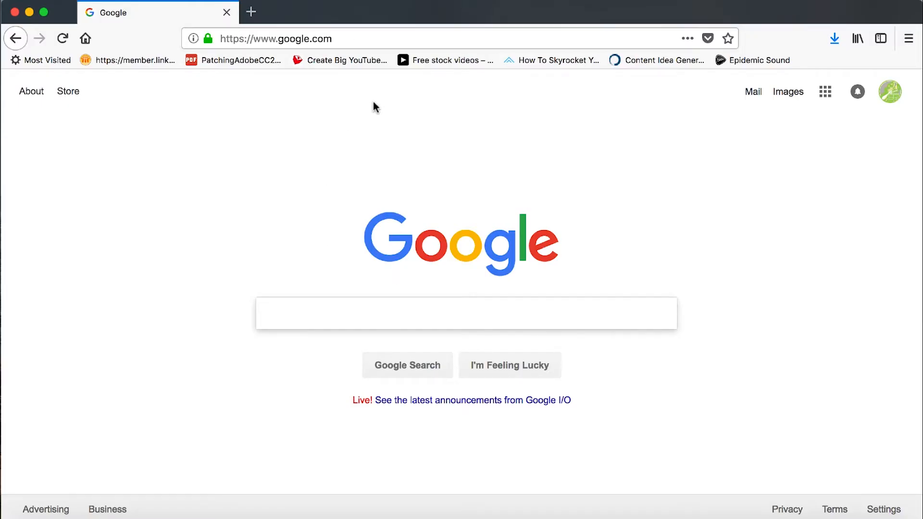
- Navigate Firefox to videohive.net
{"action": "left_click", "coordinate": [275, 38]}
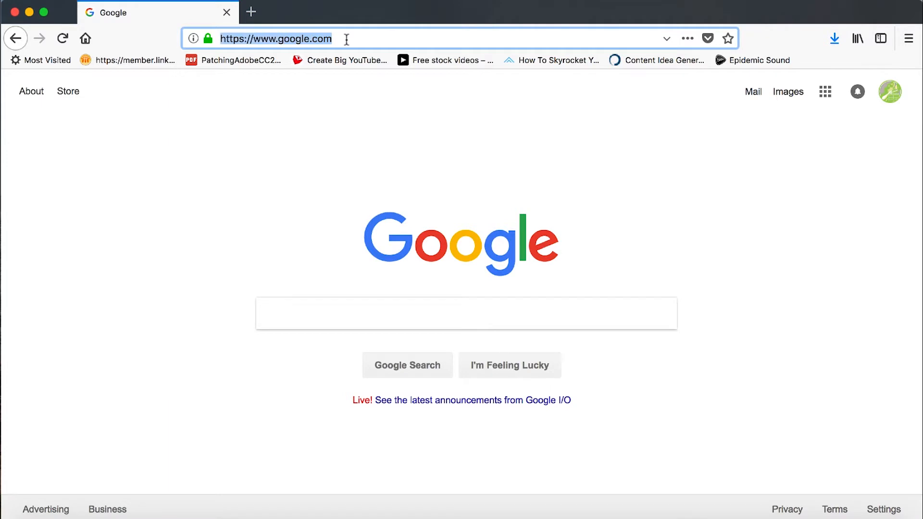
{"action": "type", "text": "videohive.net/"}
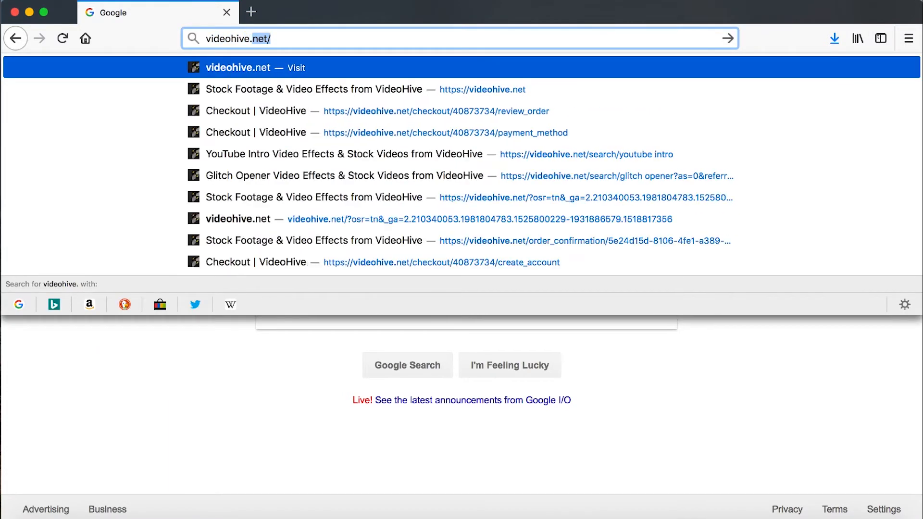
{"action": "mouse_move", "coordinate": [319, 68]}
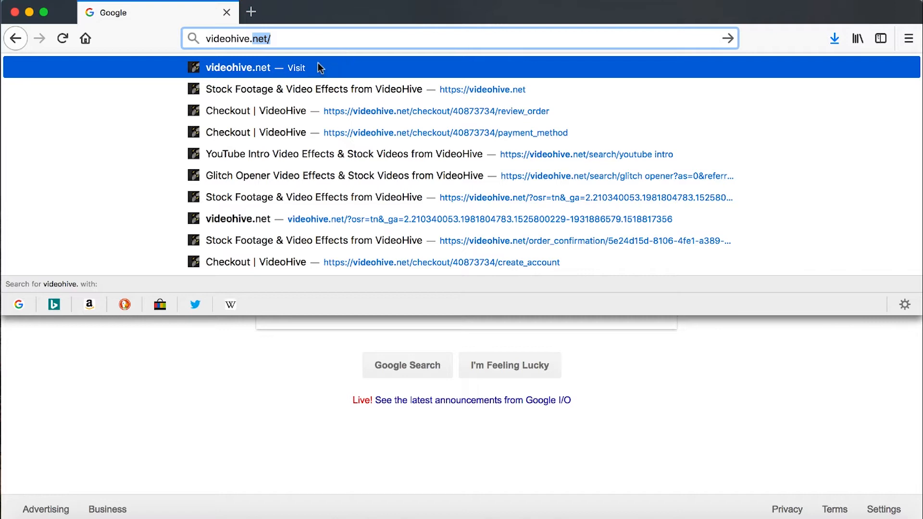
{"action": "left_click", "coordinate": [237, 67]}
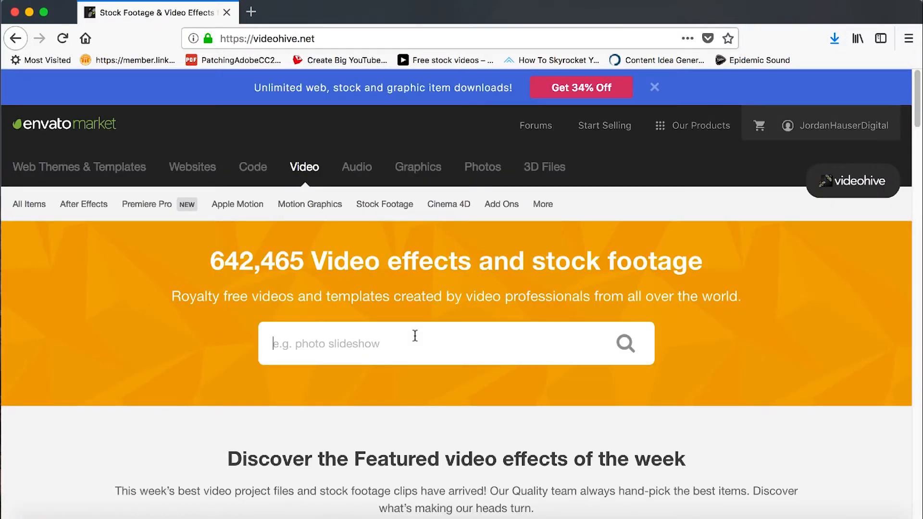
- Search VideoHive for 'glitch opener'
{"action": "type", "text": "g"}
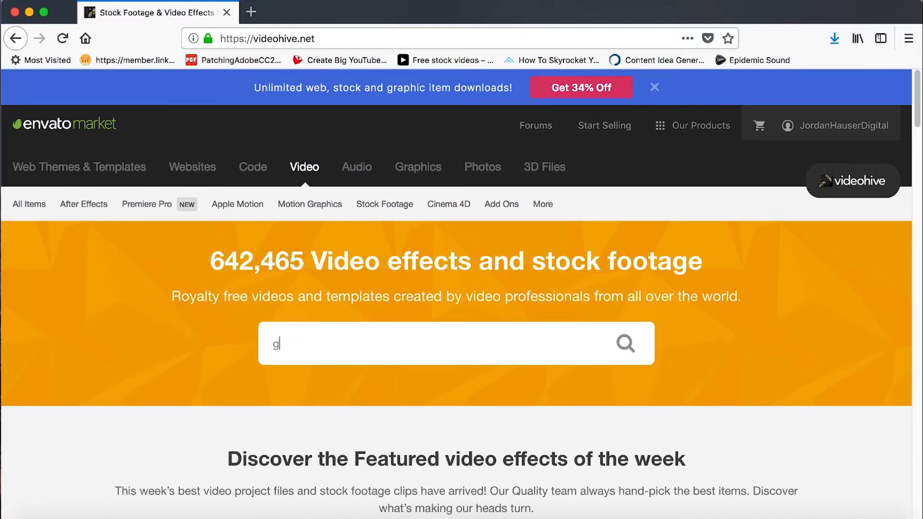
{"action": "type", "text": "litch"}
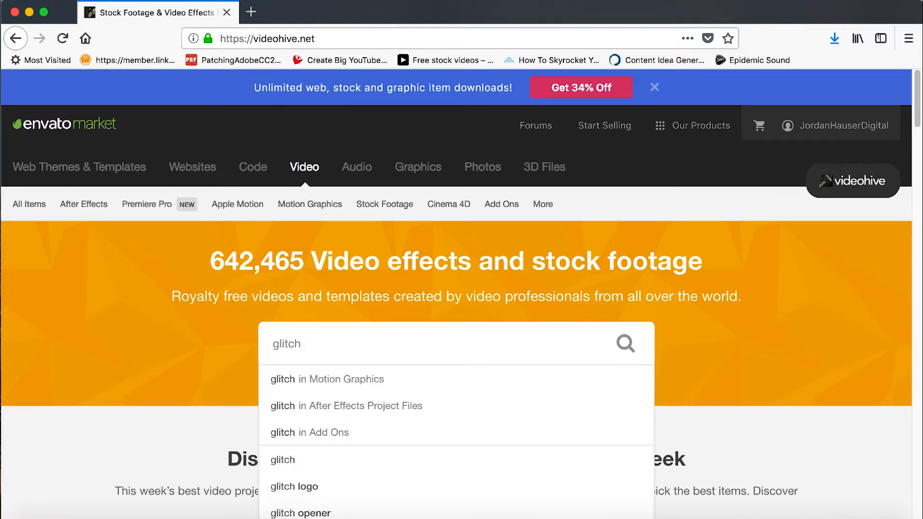
{"action": "left_click", "coordinate": [301, 512]}
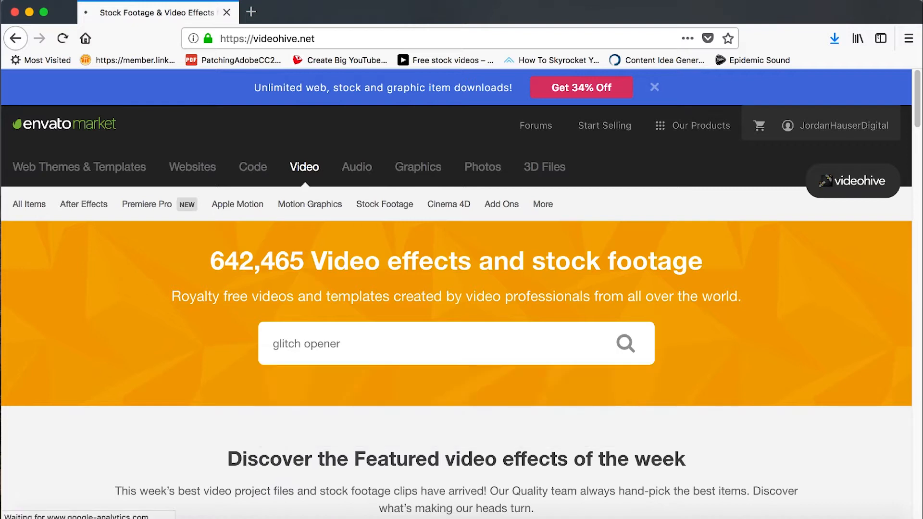
- Browse the glitch opener results and open the Modern Glitch Opener template
{"action": "left_click", "coordinate": [625, 343]}
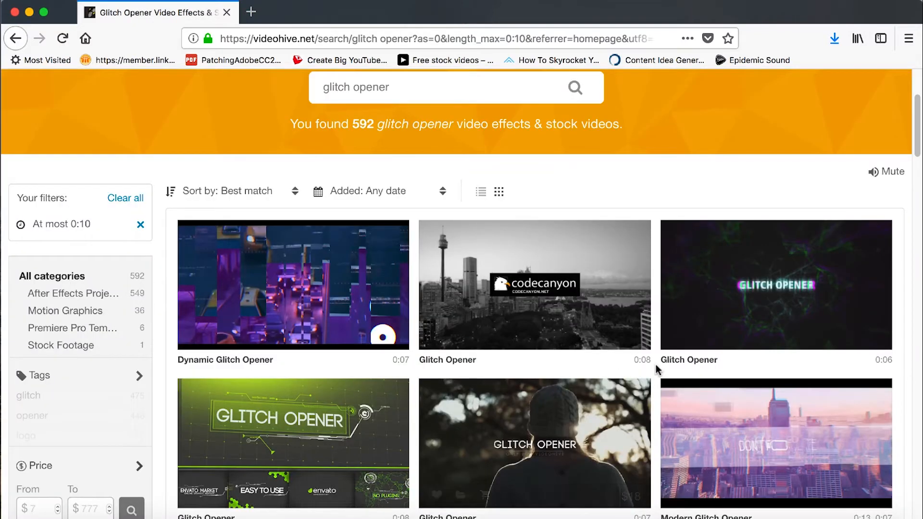
{"action": "scroll", "scroll_direction": "down", "scroll_amount": 3}
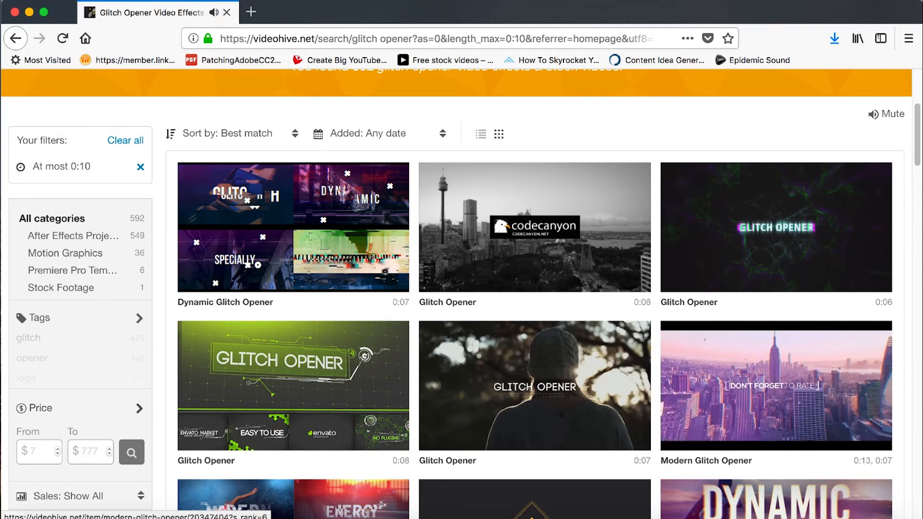
{"action": "scroll", "scroll_direction": "down", "scroll_amount": 3}
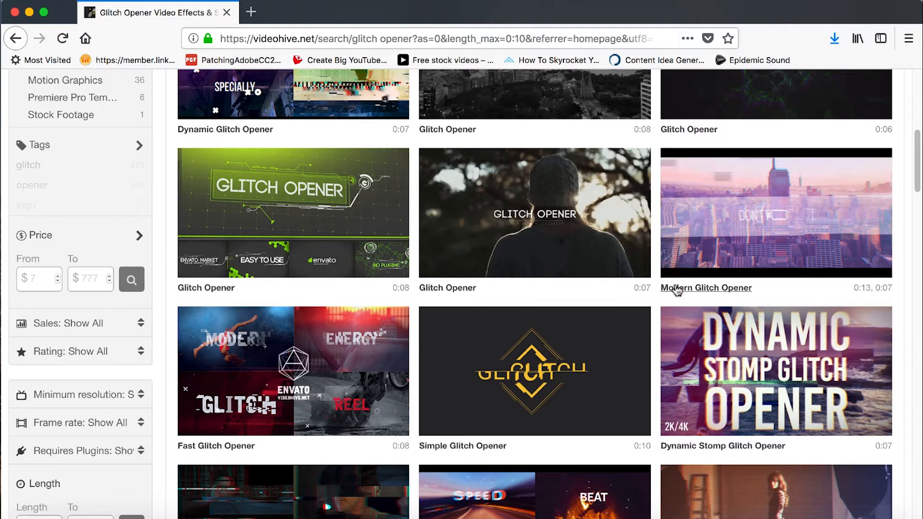
{"action": "mouse_move", "coordinate": [793, 221]}
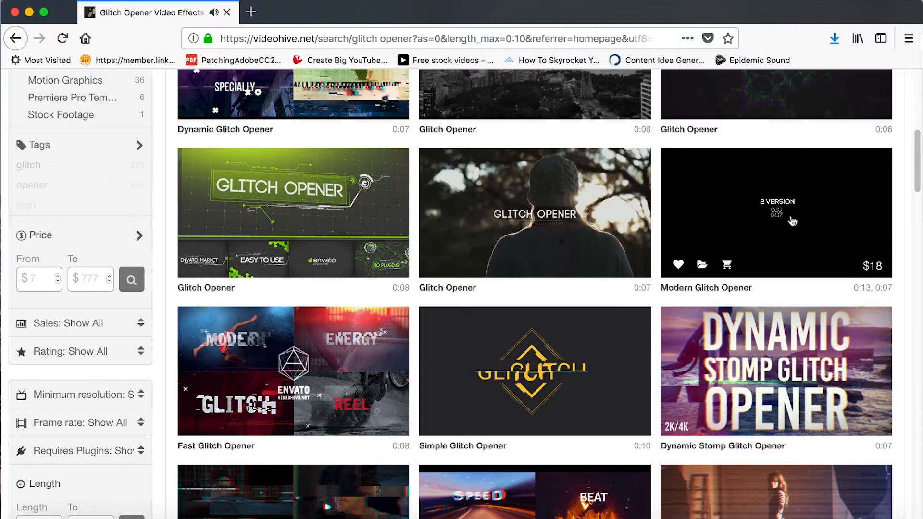
{"action": "left_click", "coordinate": [775, 213]}
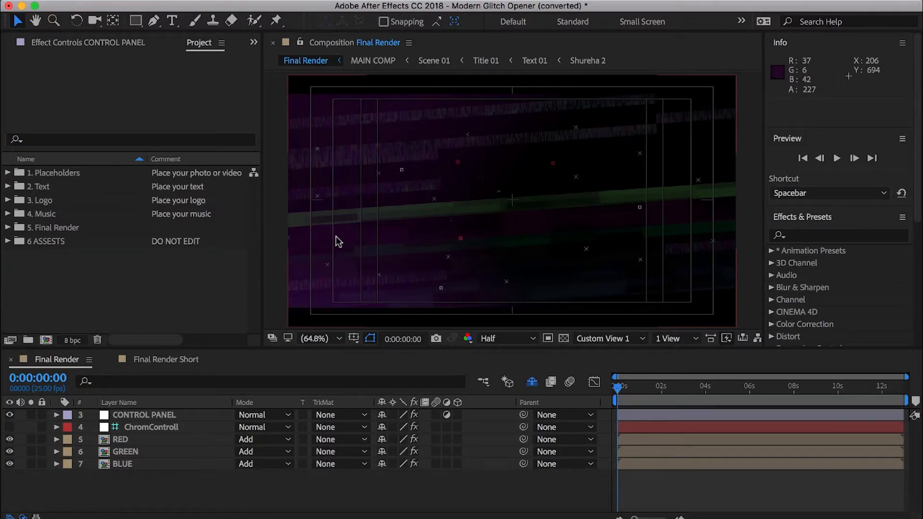
{"action": "mouse_move", "coordinate": [456, 224]}
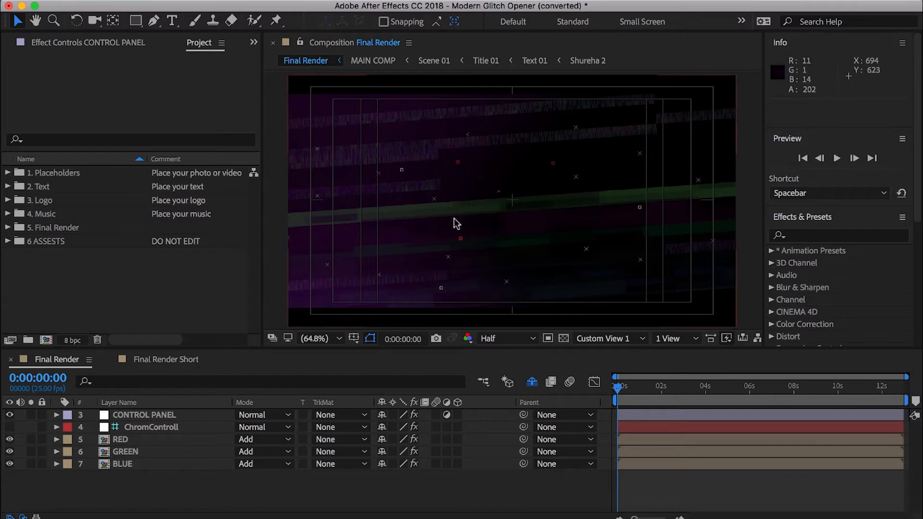
{"action": "left_click", "coordinate": [642, 385]}
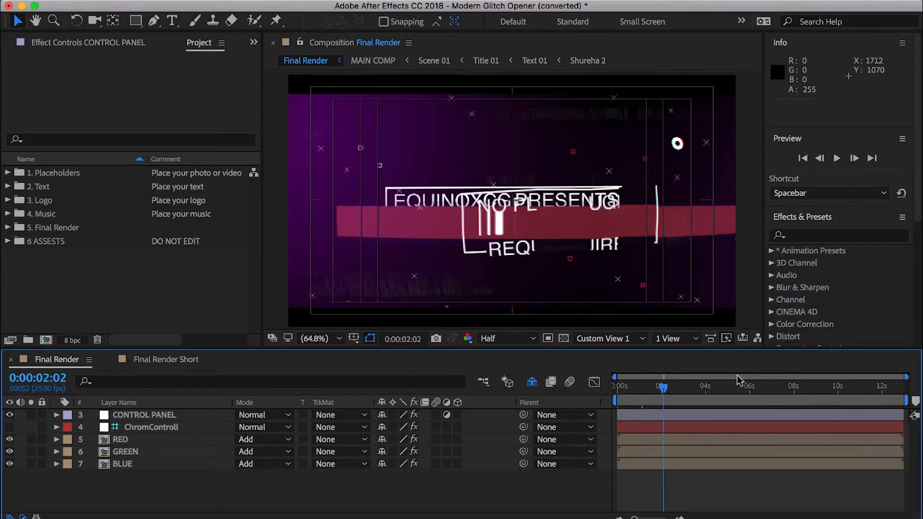
{"action": "left_click", "coordinate": [709, 385]}
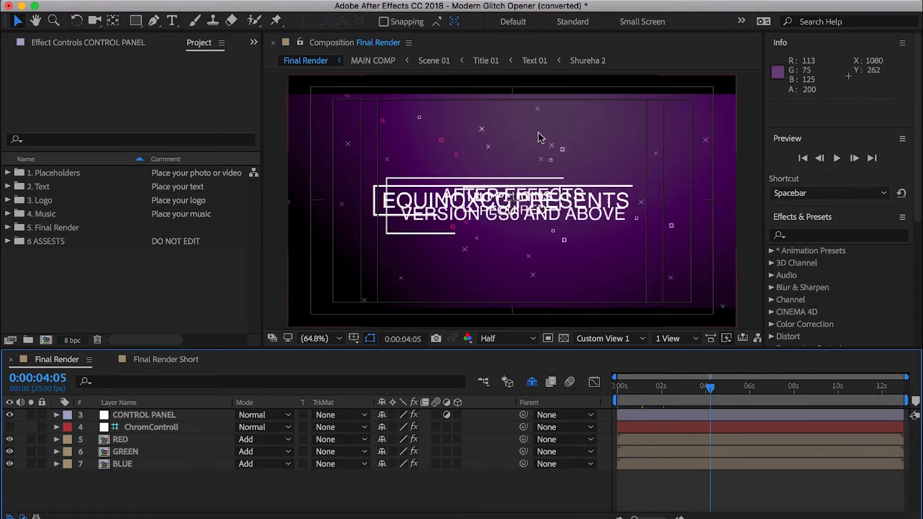
{"action": "mouse_move", "coordinate": [596, 213]}
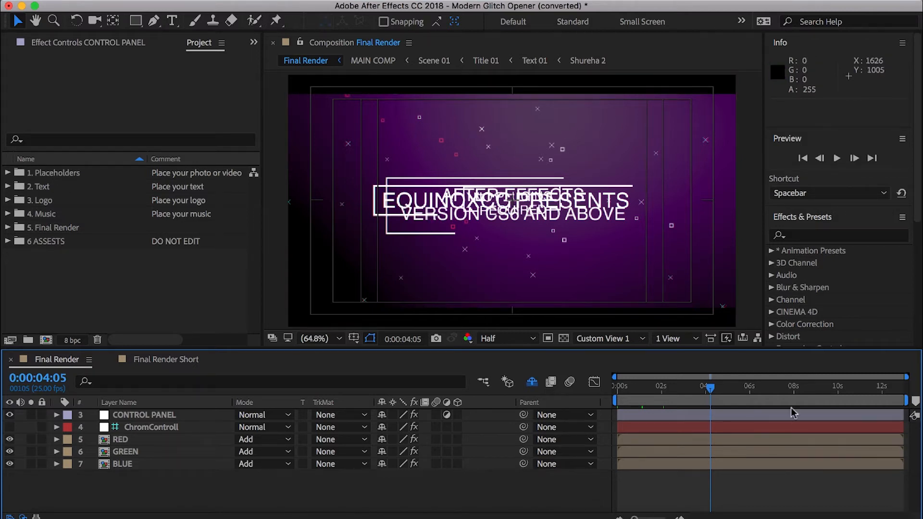
{"action": "left_click_drag", "start_coordinate": [711, 387], "coordinate": [723, 388]}
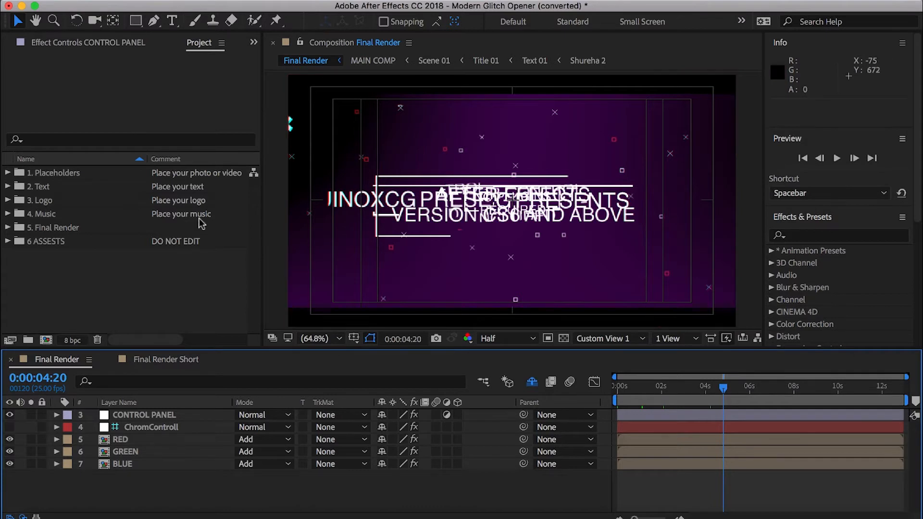
- Expand the Placeholders folder, close the drone preview and import the Graphics folder
{"action": "left_click", "coordinate": [9, 172]}
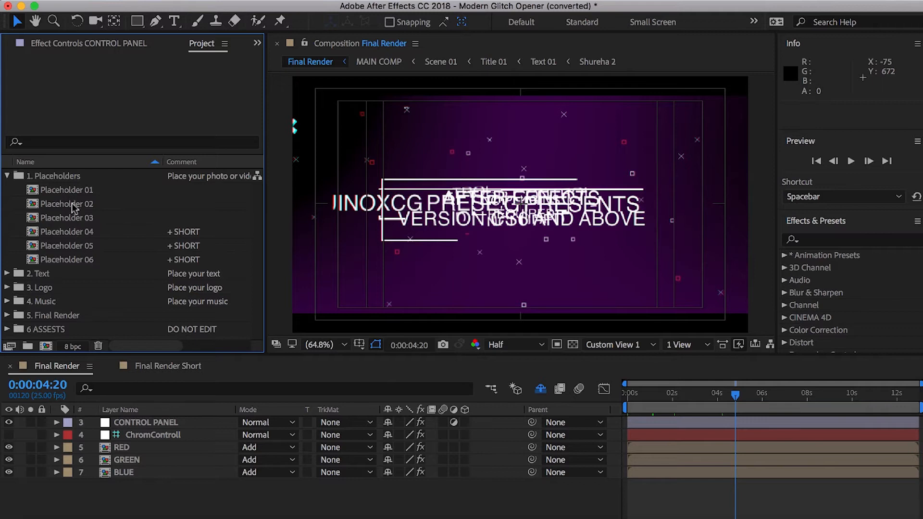
{"action": "mouse_move", "coordinate": [96, 206]}
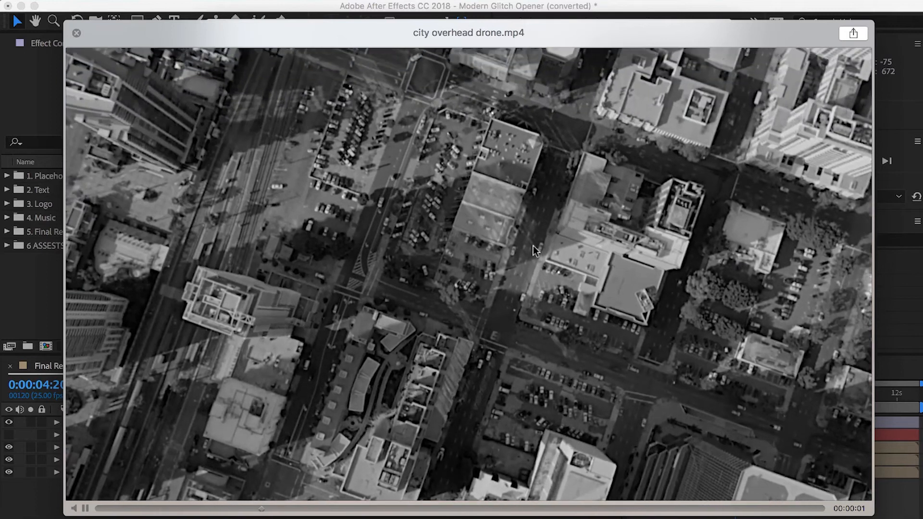
{"action": "left_click", "coordinate": [489, 93]}
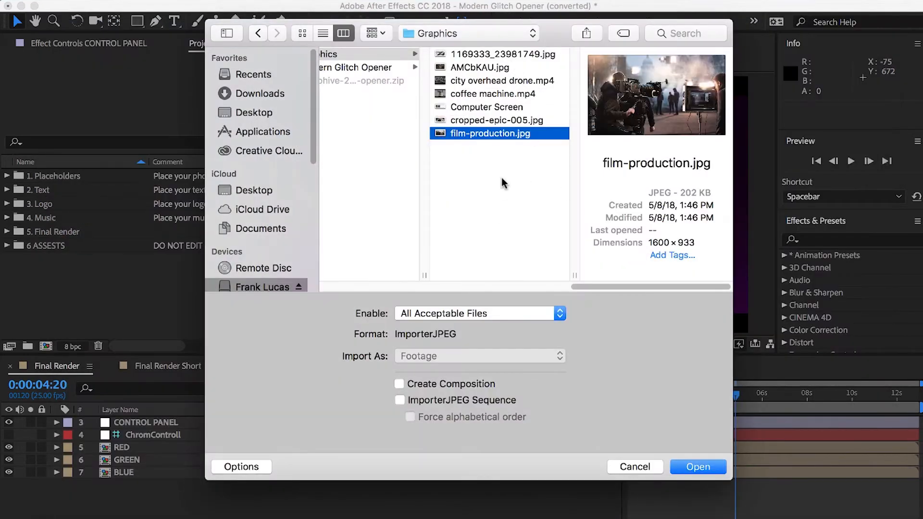
{"action": "mouse_move", "coordinate": [447, 122]}
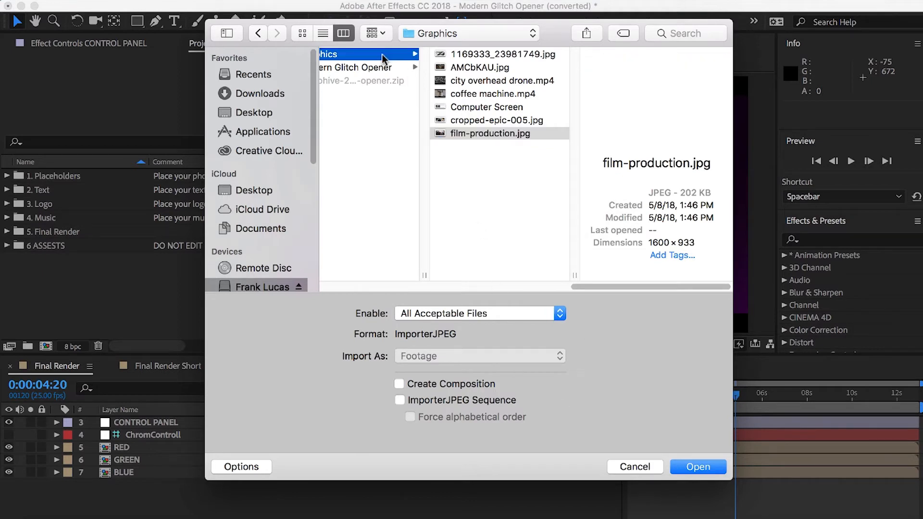
{"action": "left_click", "coordinate": [698, 468]}
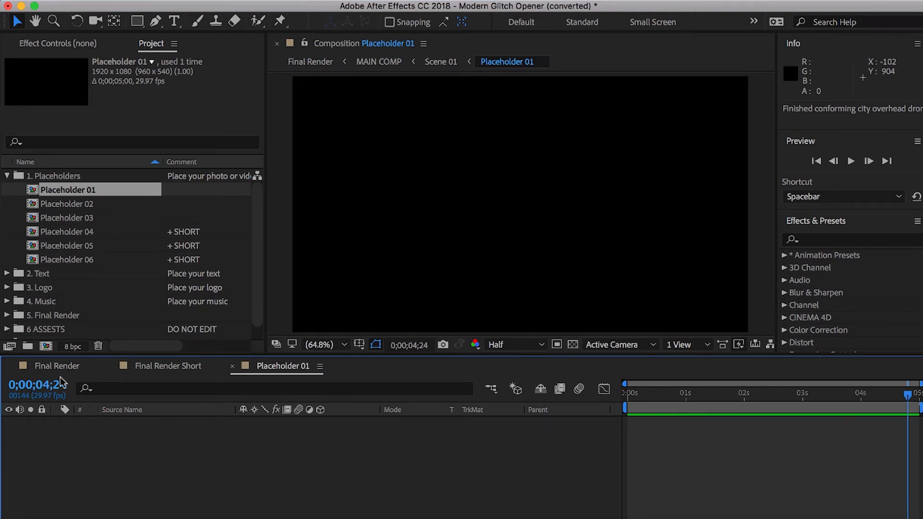
- Expand the imported Graphics folder and review its image files
{"action": "left_click", "coordinate": [7, 176]}
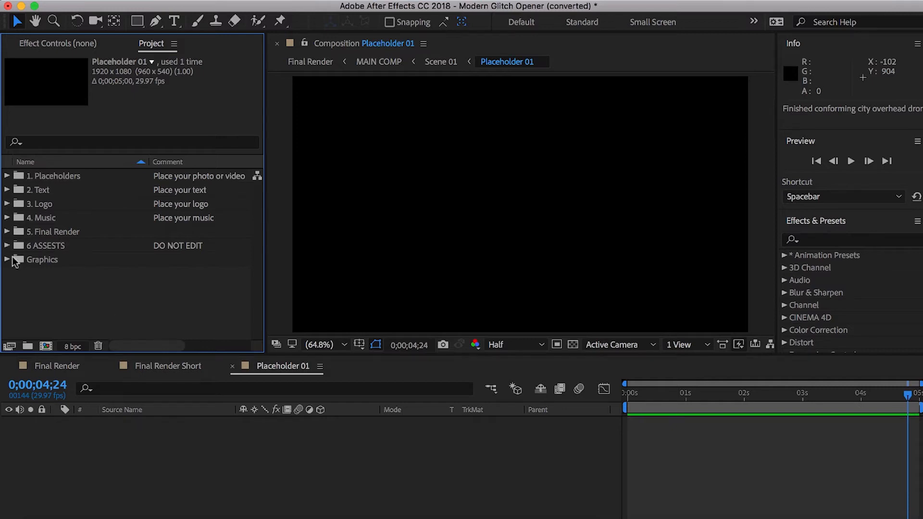
{"action": "left_click", "coordinate": [8, 259]}
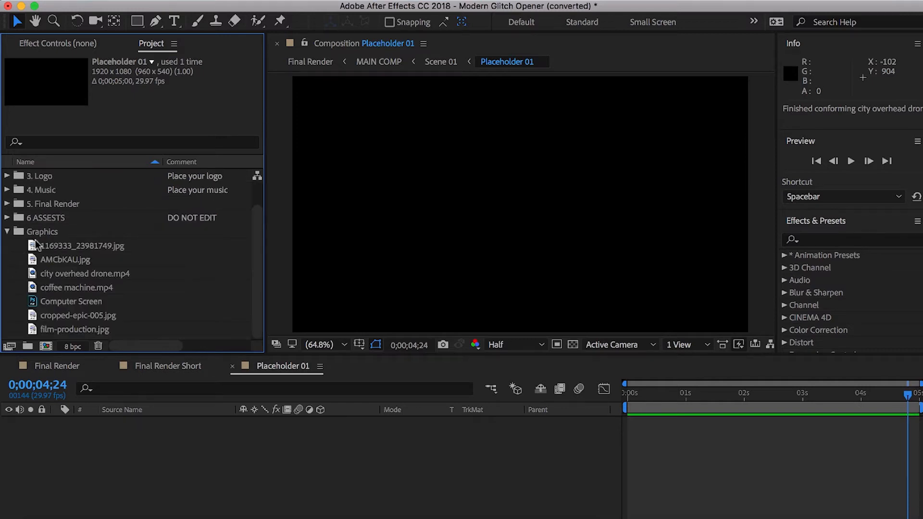
{"action": "left_click", "coordinate": [85, 245]}
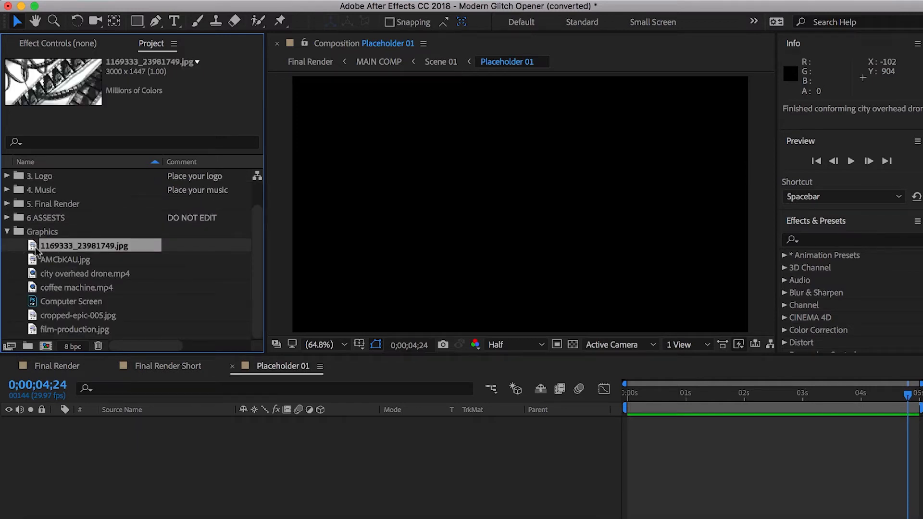
{"action": "left_click", "coordinate": [86, 274]}
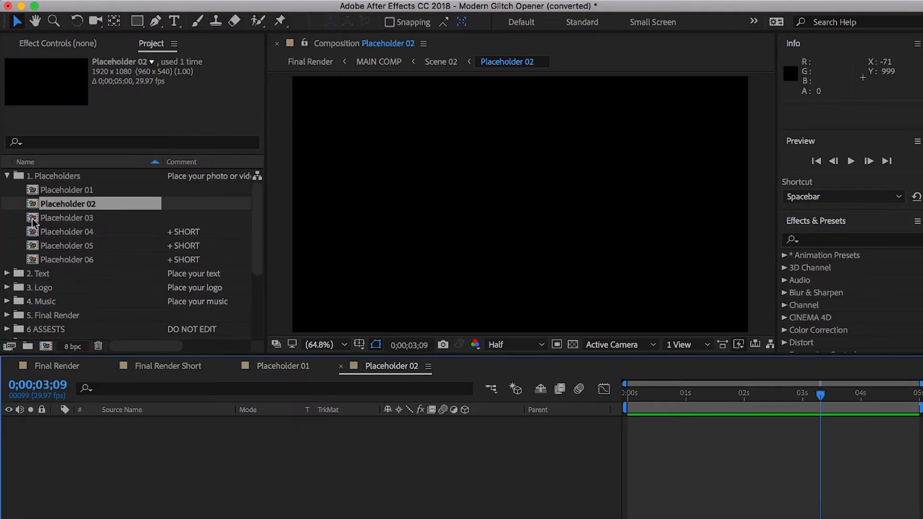
- Open Placeholder 03, 04, 05 and 06, then return to Placeholder 01
{"action": "double_click", "coordinate": [69, 217]}
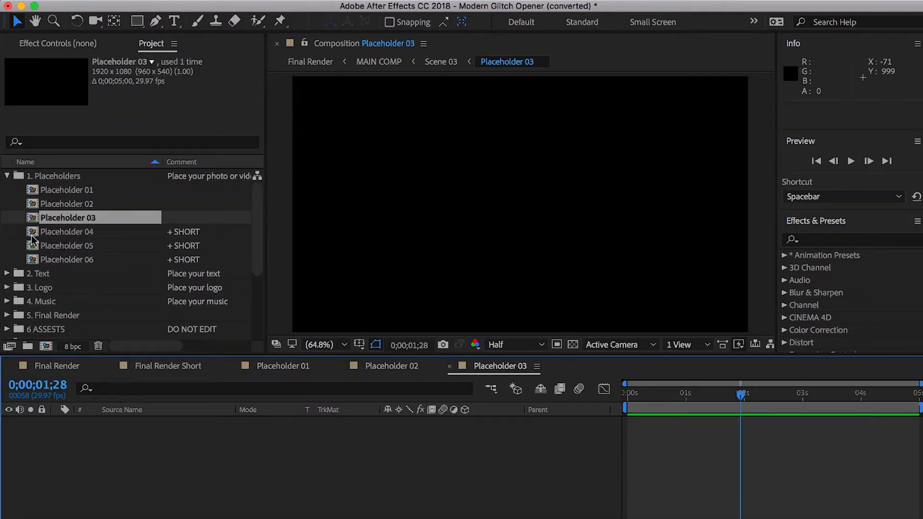
{"action": "double_click", "coordinate": [68, 232]}
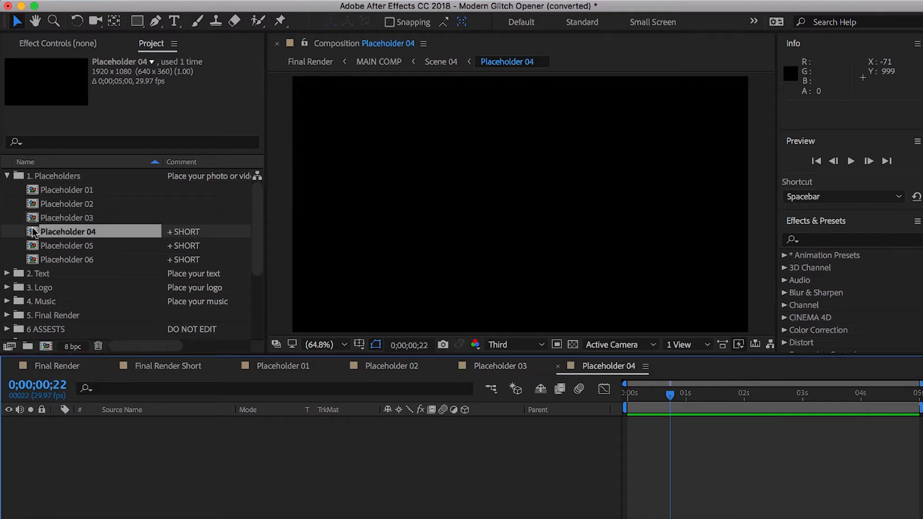
{"action": "double_click", "coordinate": [70, 245]}
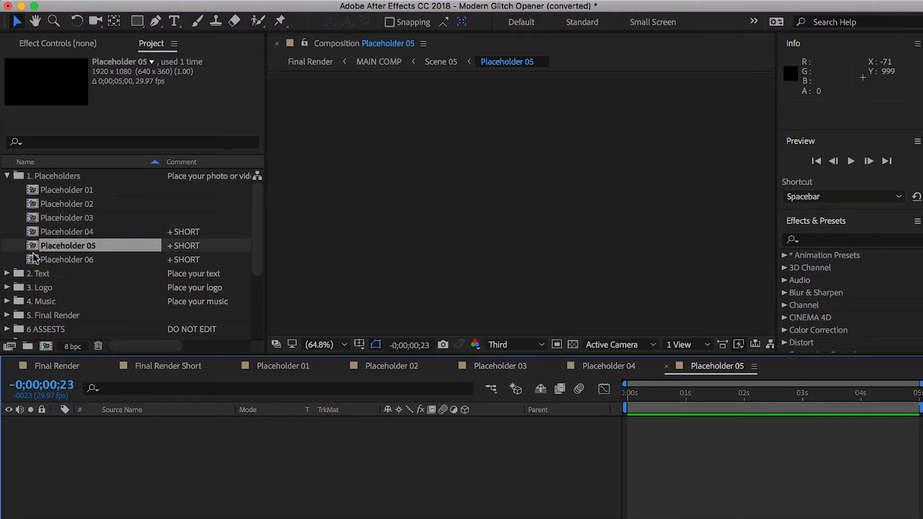
{"action": "double_click", "coordinate": [67, 260]}
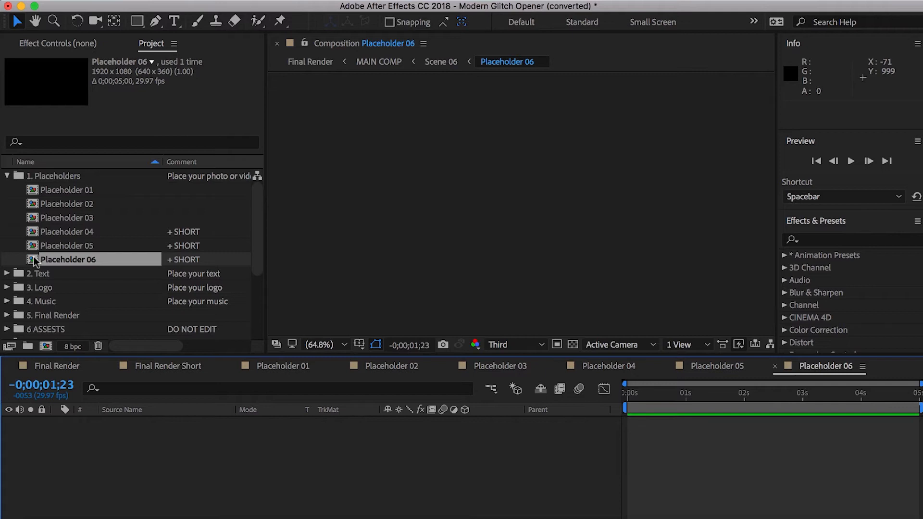
{"action": "left_click", "coordinate": [7, 175]}
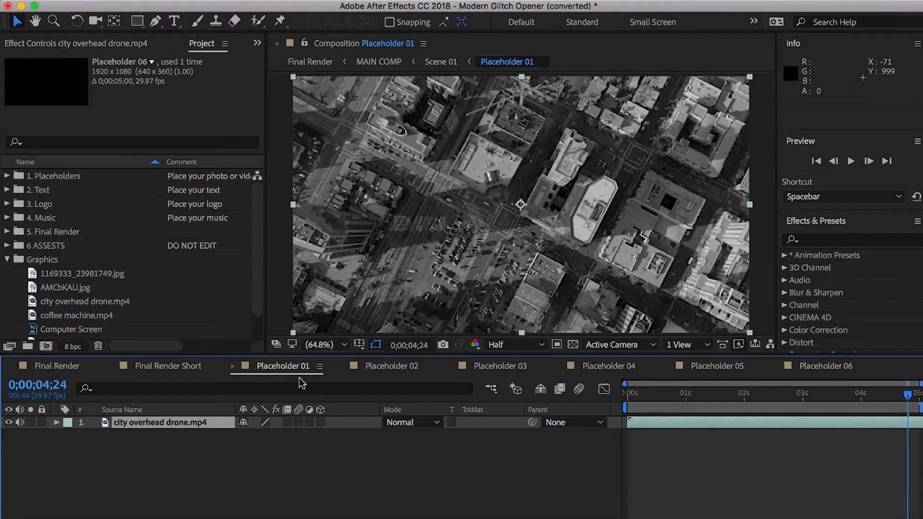
- Place cropped-epic-005.jpg in Placeholder 02 and scale it to 125% to fill the frame
{"action": "left_click", "coordinate": [393, 366]}
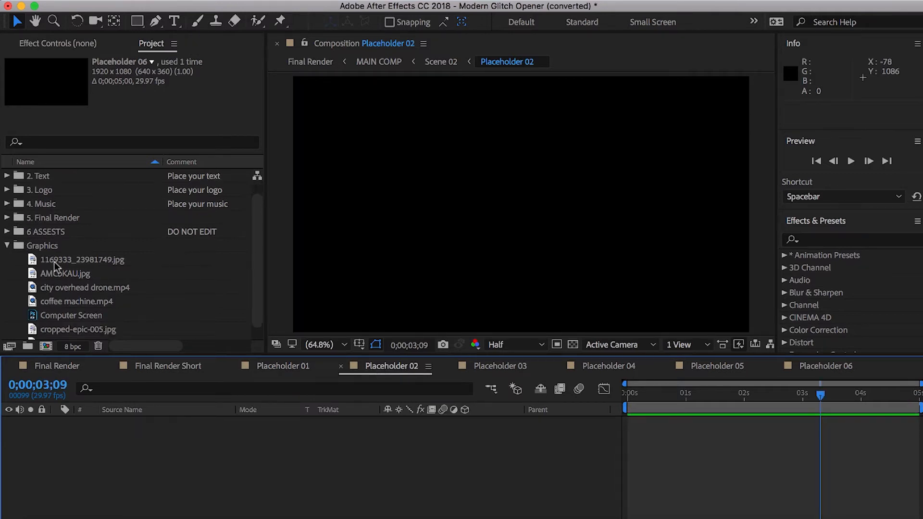
{"action": "left_click", "coordinate": [87, 287]}
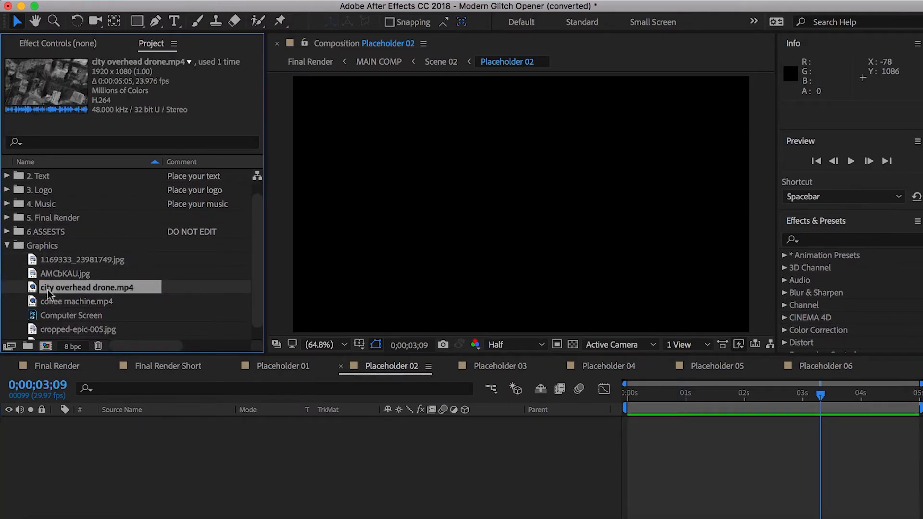
{"action": "left_click", "coordinate": [78, 301]}
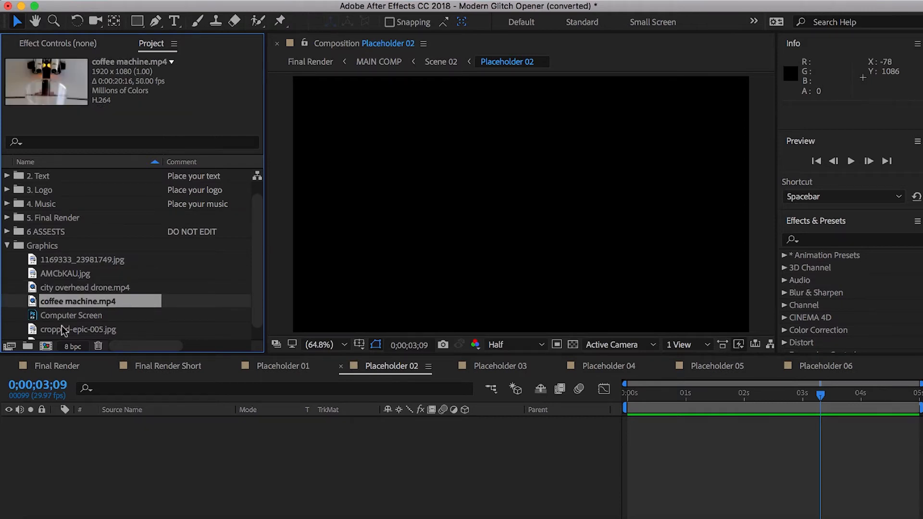
{"action": "left_click", "coordinate": [78, 329]}
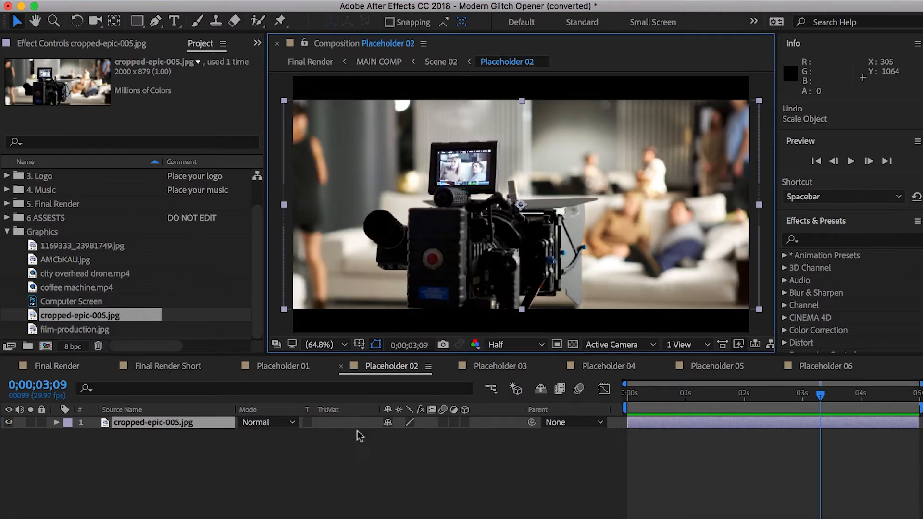
{"action": "mouse_move", "coordinate": [149, 422]}
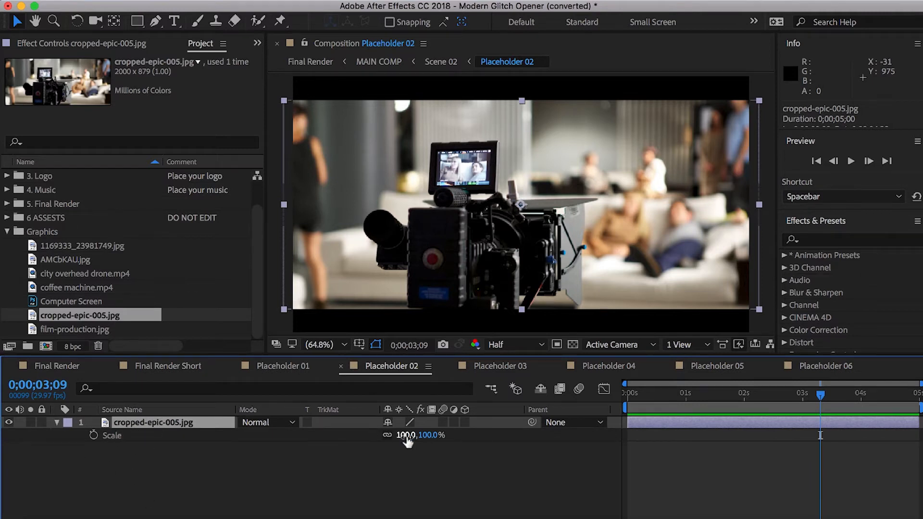
{"action": "left_click_drag", "start_coordinate": [406, 435], "coordinate": [421, 435]}
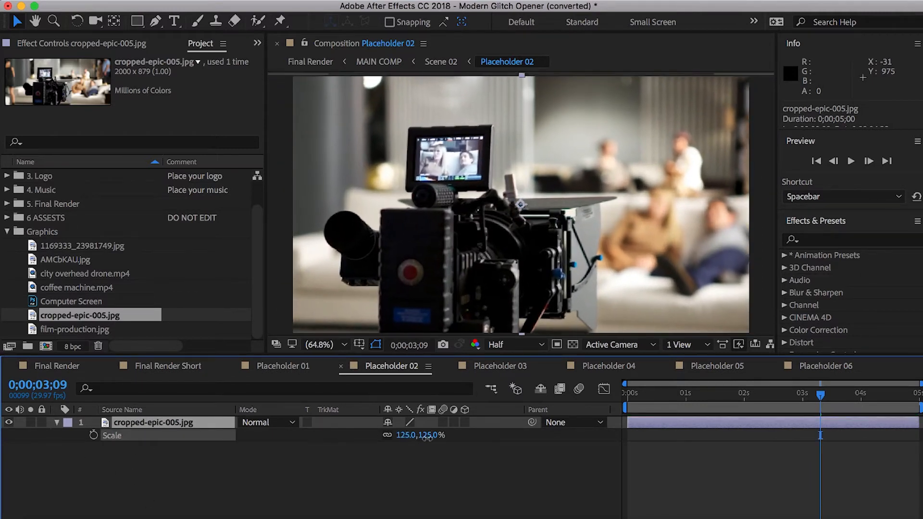
{"action": "double_click", "coordinate": [155, 422]}
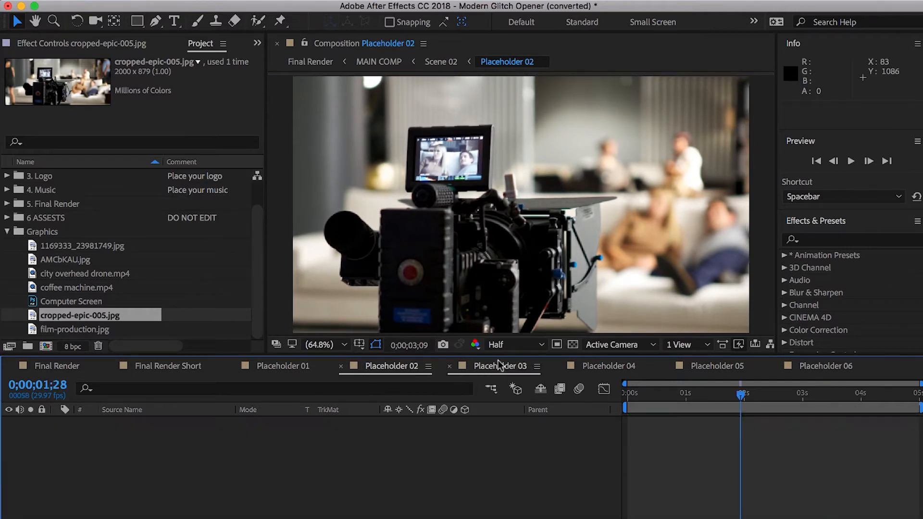
- Add coffee machine.mp4 as the layer in Placeholder 03
{"action": "left_click", "coordinate": [501, 366]}
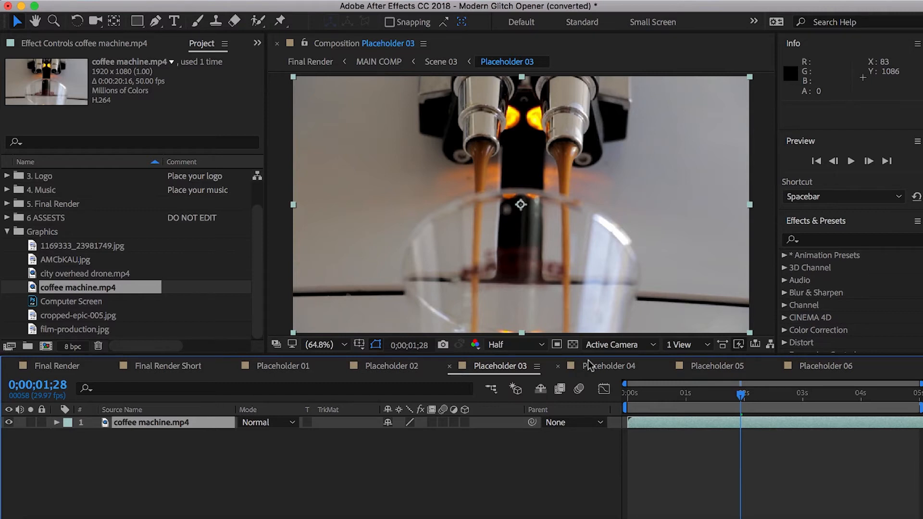
- Place film-production.jpg in Placeholder 04 and scale it to 122% to fill the frame
{"action": "left_click", "coordinate": [609, 365]}
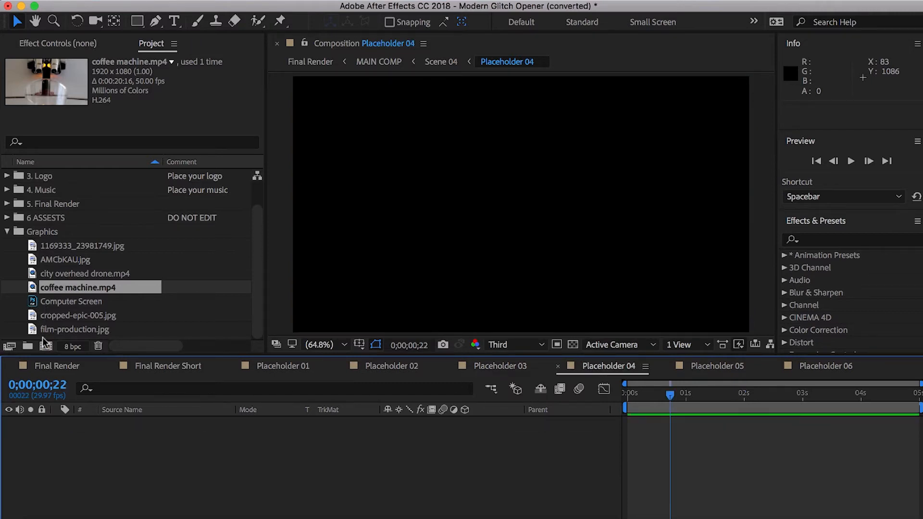
{"action": "left_click", "coordinate": [75, 329]}
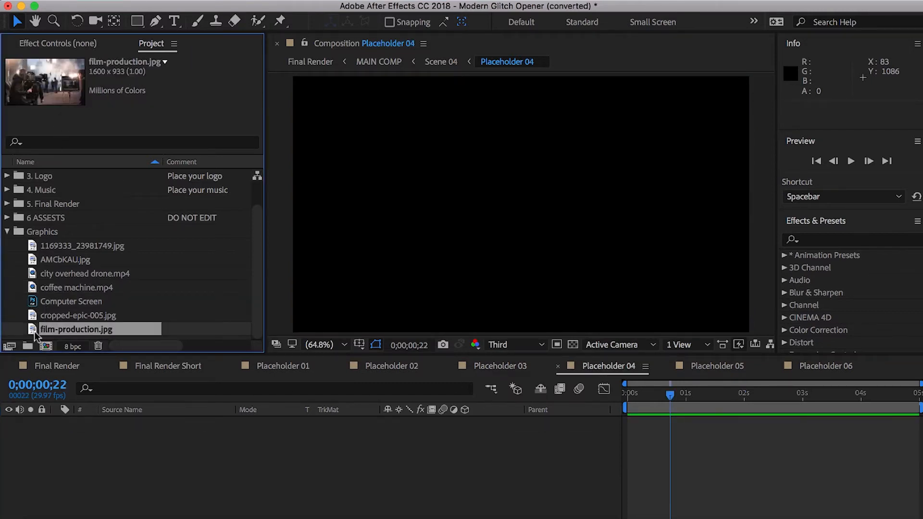
{"action": "left_click_drag", "start_coordinate": [75, 329], "coordinate": [521, 206]}
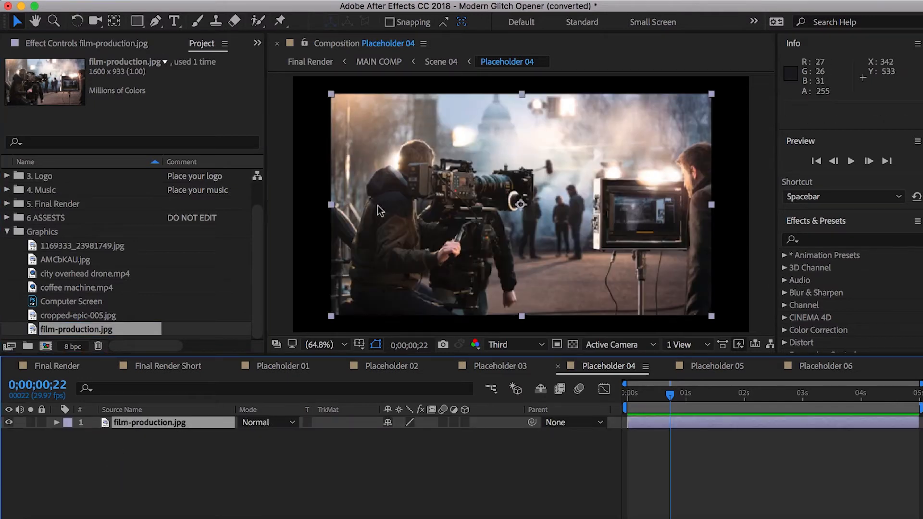
{"action": "mouse_move", "coordinate": [695, 247]}
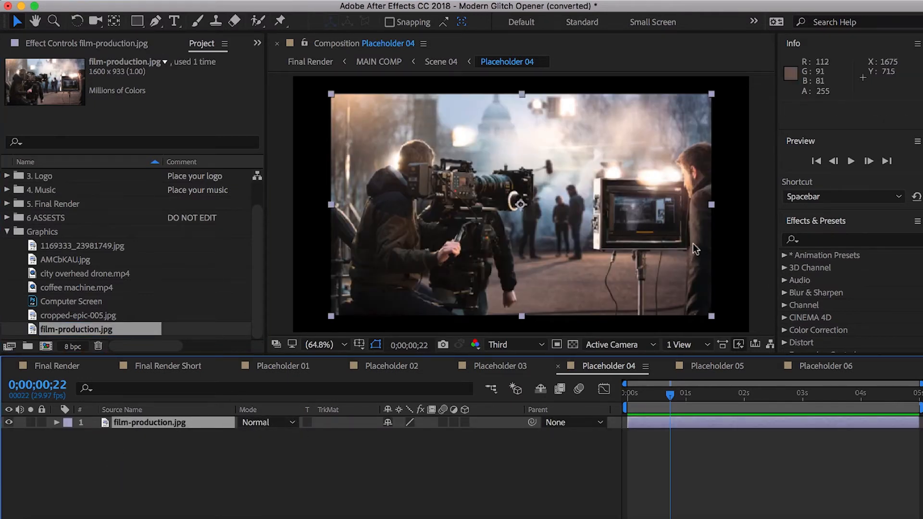
{"action": "left_click", "coordinate": [54, 423]}
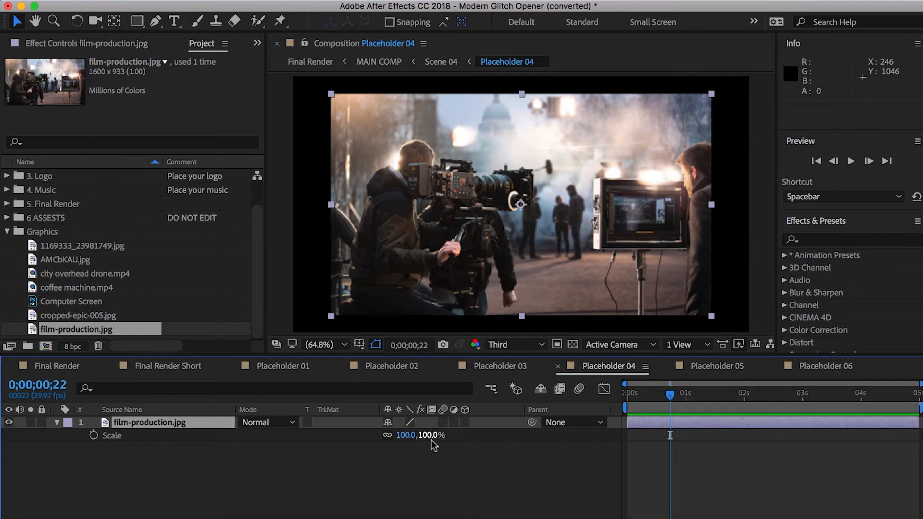
{"action": "left_click_drag", "start_coordinate": [406, 435], "coordinate": [423, 435]}
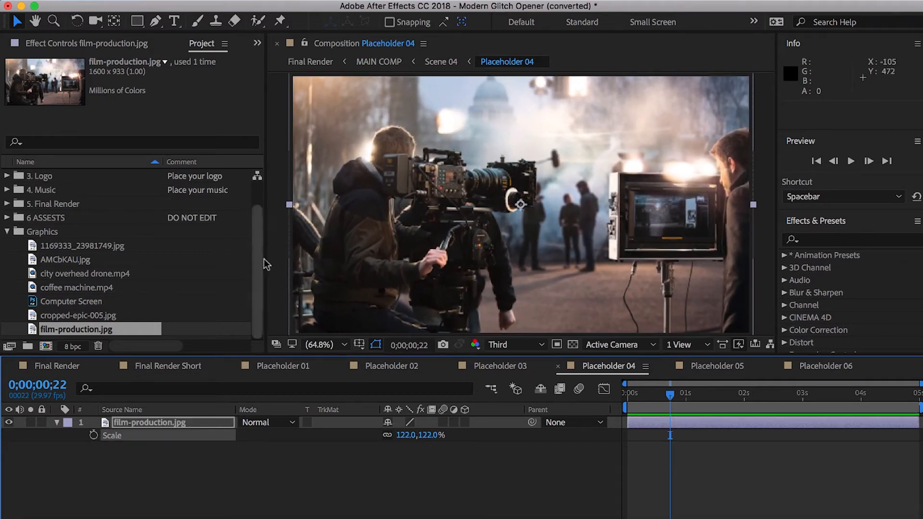
{"action": "mouse_move", "coordinate": [444, 380]}
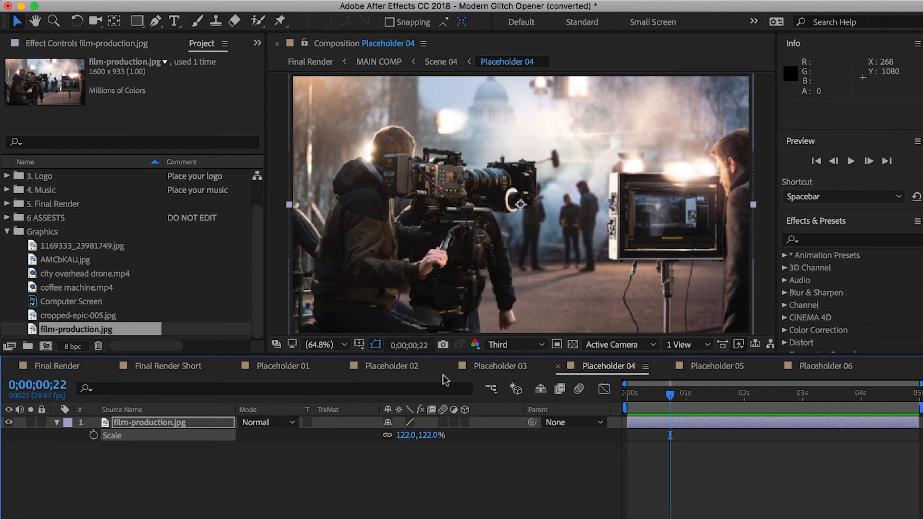
{"action": "left_click", "coordinate": [709, 366]}
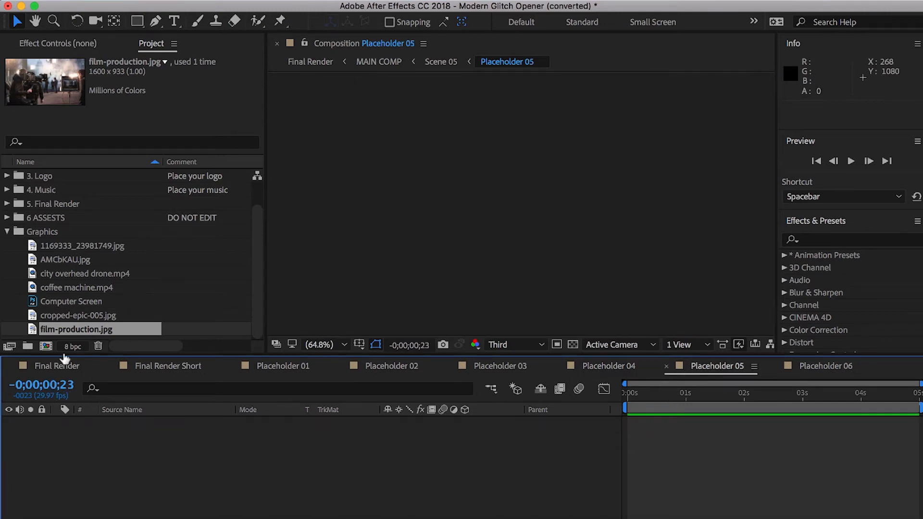
- Fill Placeholders 05 and 06 with the clapperboard and film-reel images, then close the placeholder comps
{"action": "left_click", "coordinate": [66, 260]}
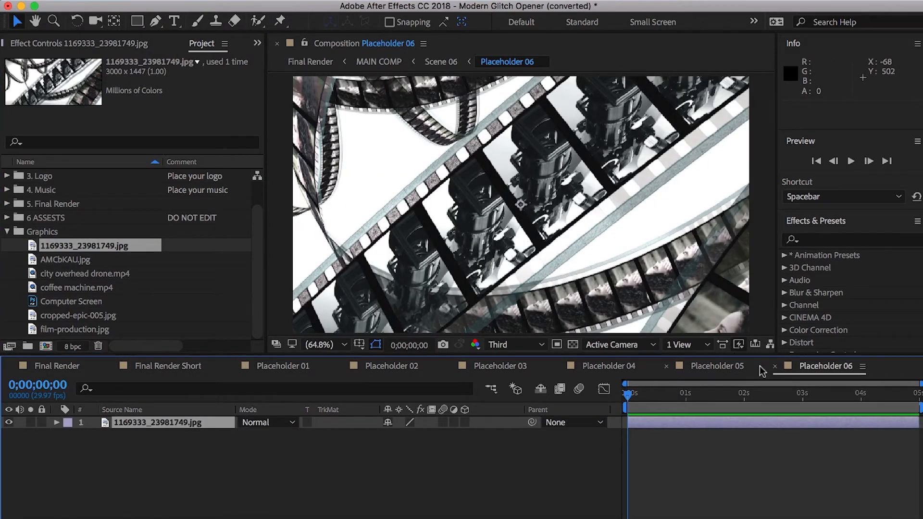
{"action": "left_click", "coordinate": [717, 366]}
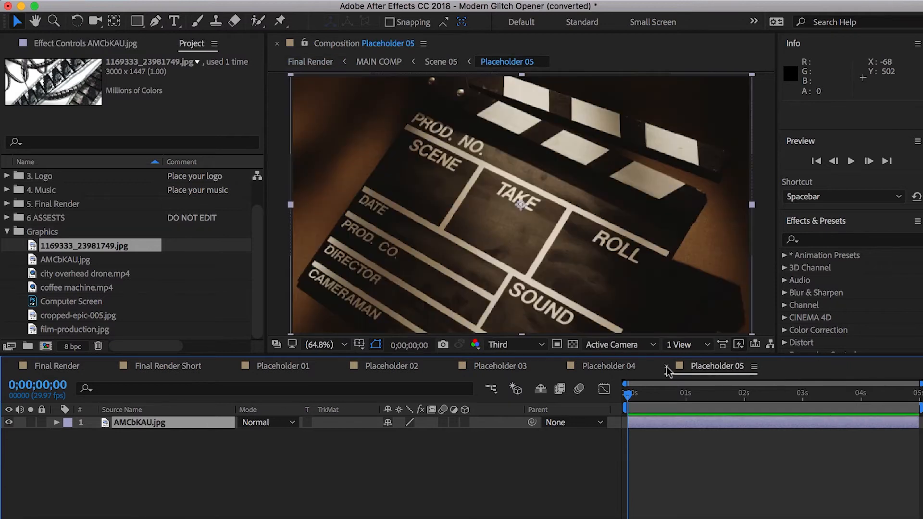
{"action": "left_click", "coordinate": [502, 365]}
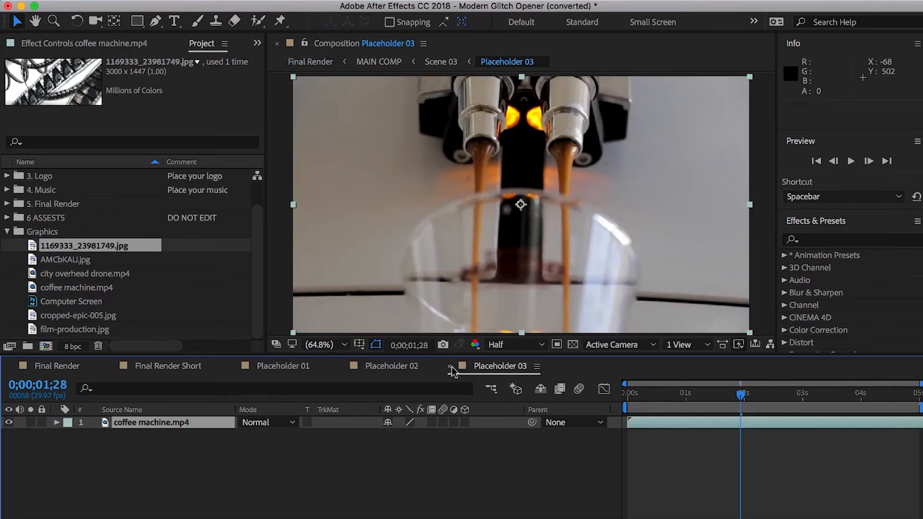
{"action": "left_click", "coordinate": [283, 366]}
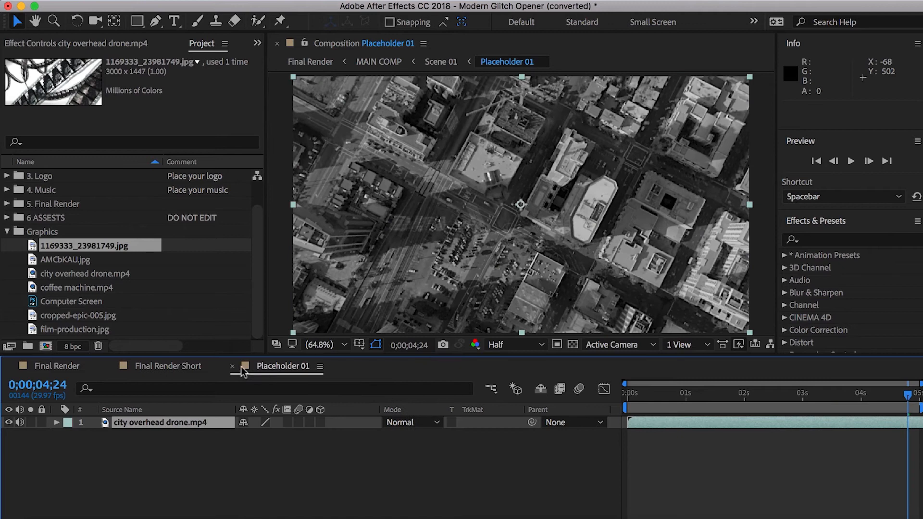
{"action": "left_click", "coordinate": [57, 365]}
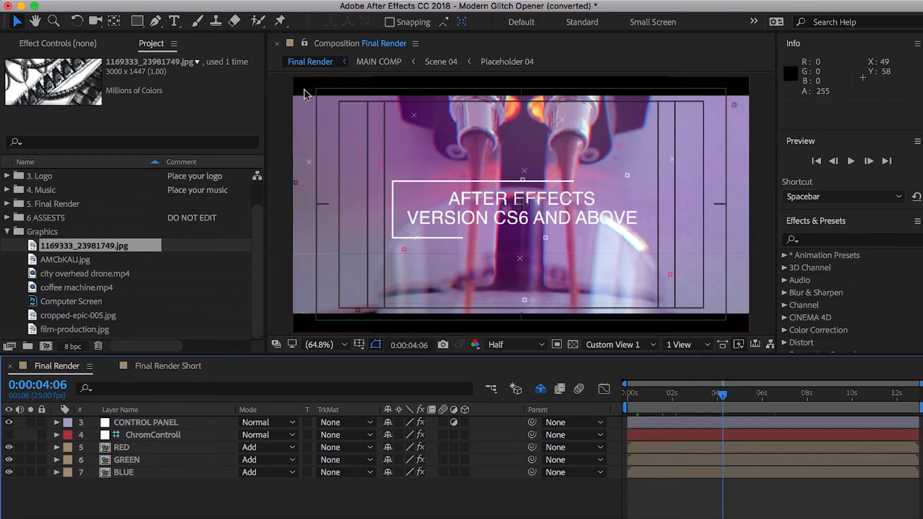
{"action": "mouse_move", "coordinate": [325, 95]}
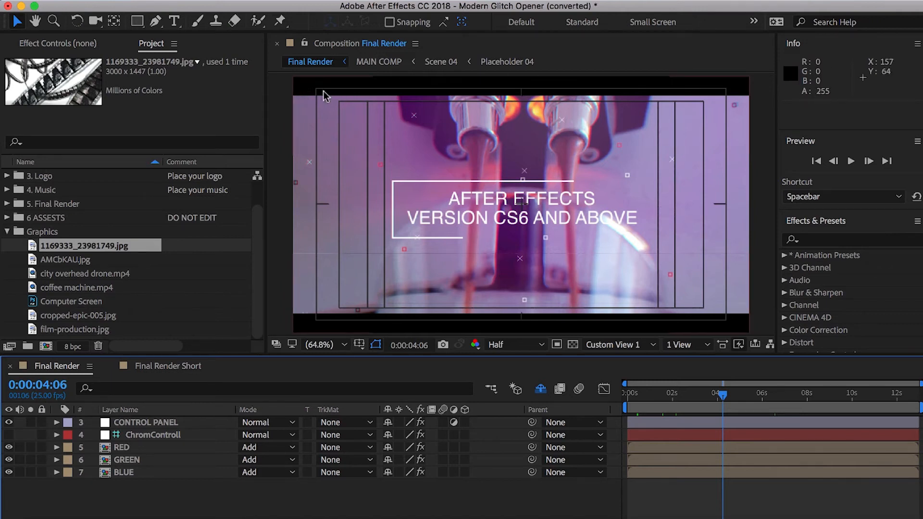
{"action": "mouse_move", "coordinate": [740, 111]}
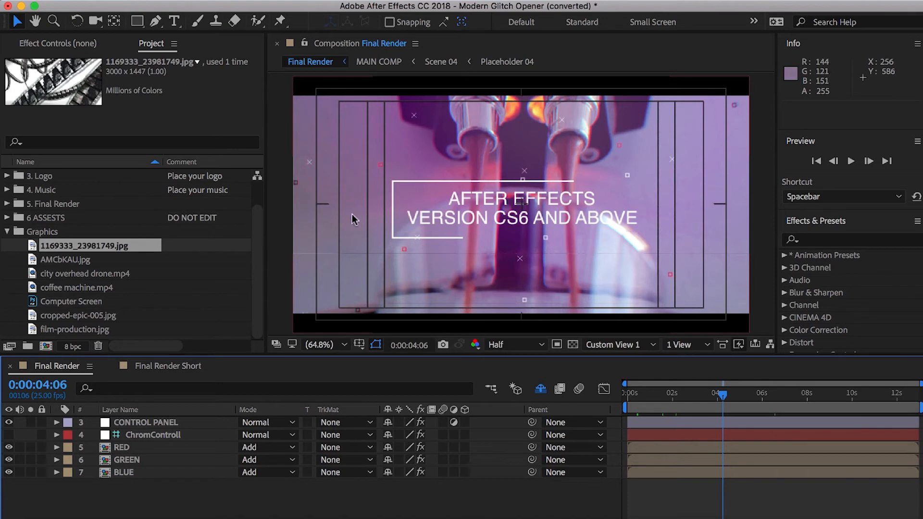
{"action": "mouse_move", "coordinate": [413, 272]}
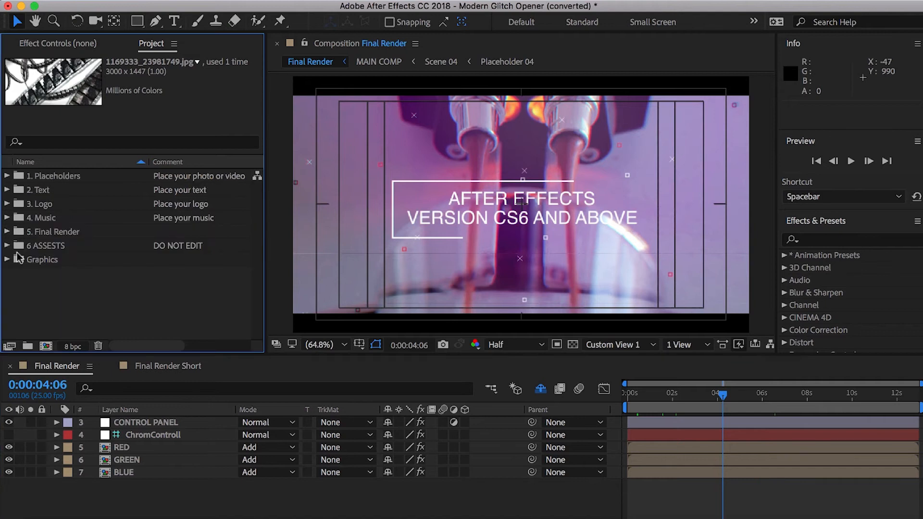
- Rewrite the Text 01 title to CREATIVE FILMMAKING and close the comp
{"action": "left_click", "coordinate": [9, 190]}
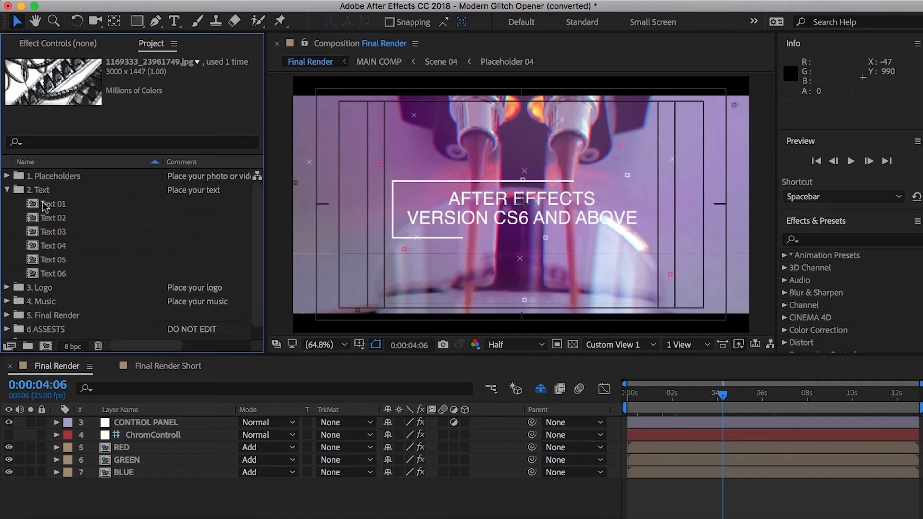
{"action": "double_click", "coordinate": [54, 218]}
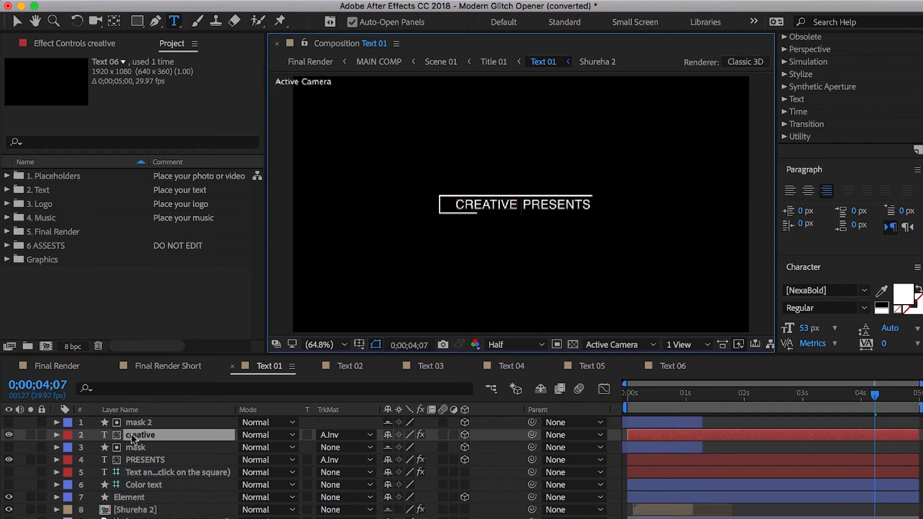
{"action": "type", "text": "FILMMAKING"}
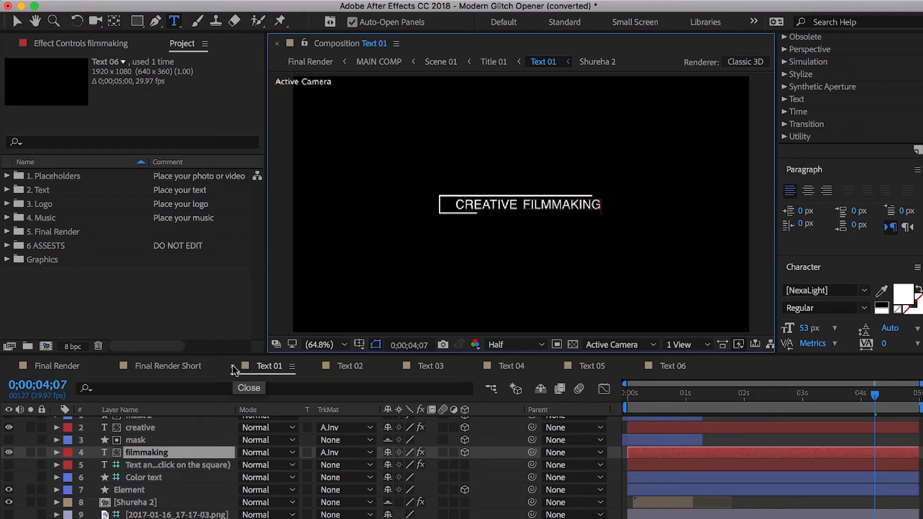
{"action": "left_click", "coordinate": [269, 365]}
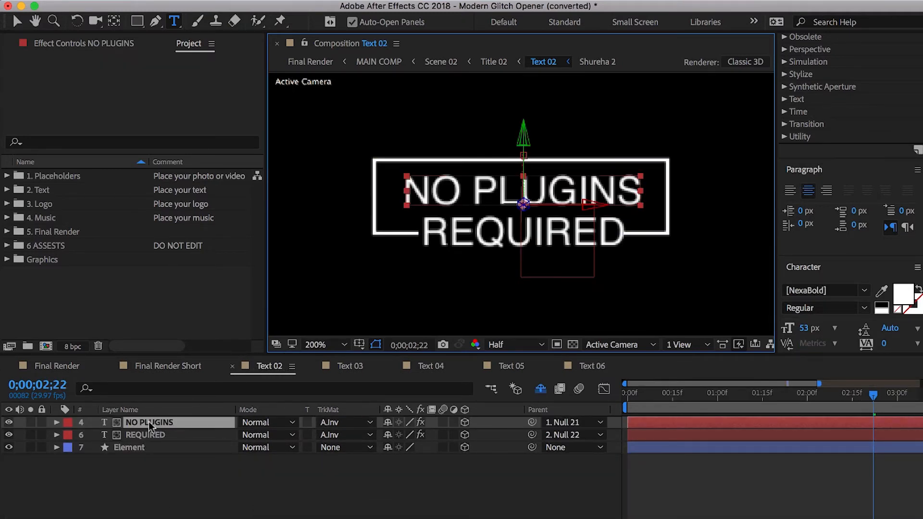
- Rewrite Text 02's NO PLUGINS / REQUIRED lines to FANCY CAMERAS and close the comp
{"action": "left_click", "coordinate": [149, 422]}
{"action": "type", "text": "Fancy"}
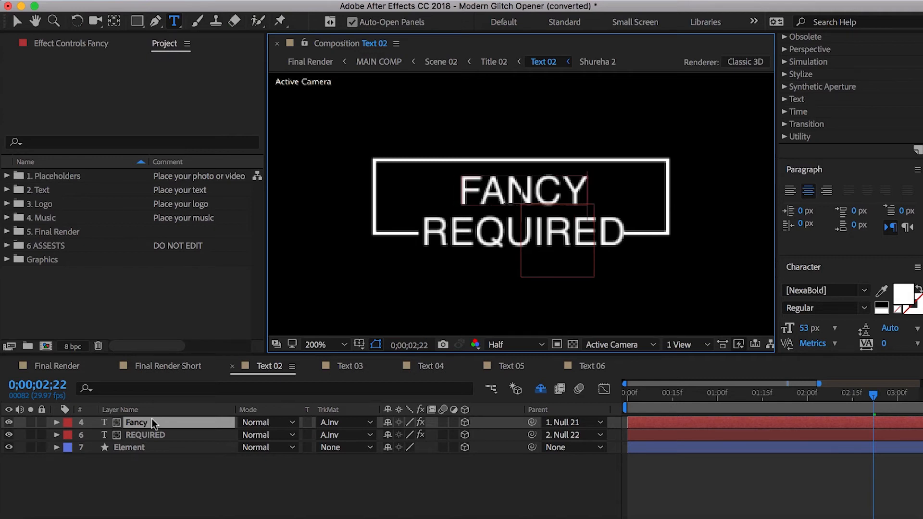
{"action": "left_click", "coordinate": [145, 435]}
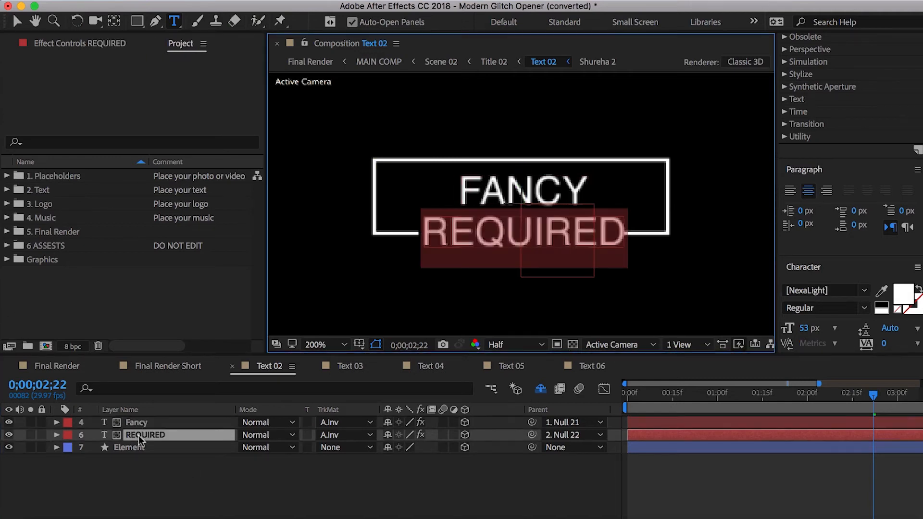
{"action": "type", "text": "cameras"}
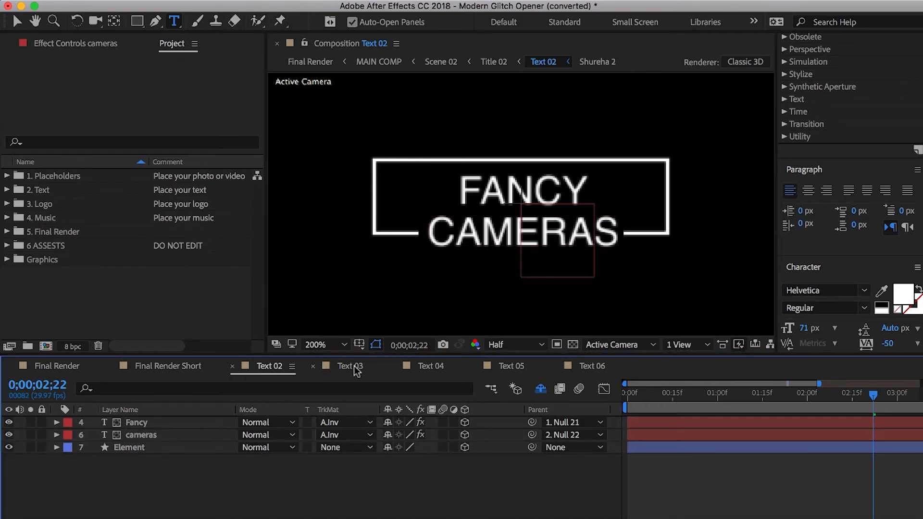
{"action": "left_click", "coordinate": [57, 365]}
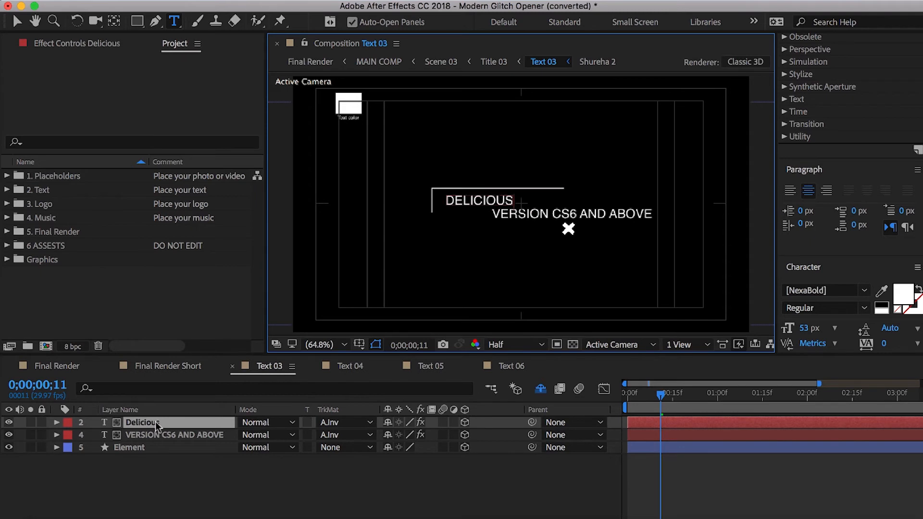
- Rewrite Text 03's second line to COFFEE and Text 04's second line to SHOOTING
{"action": "left_click", "coordinate": [175, 434]}
{"action": "type", "text": "Coffee"}
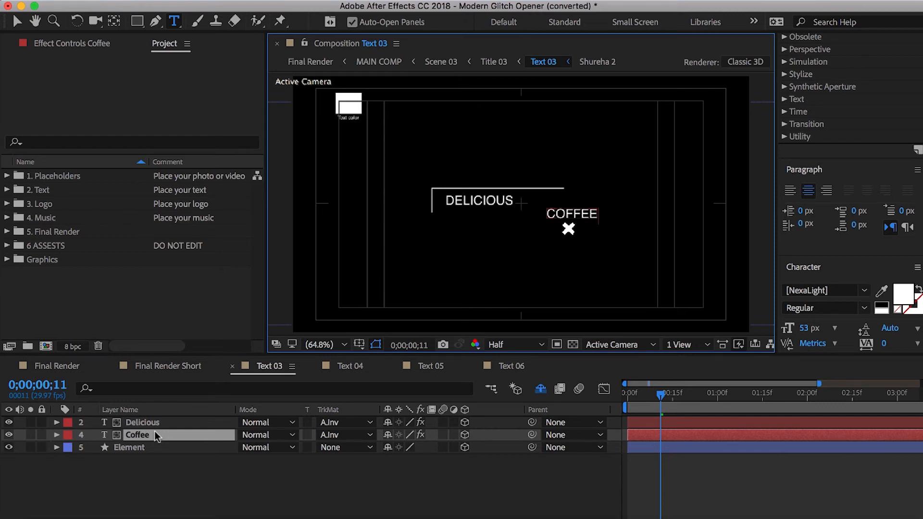
{"action": "left_click", "coordinate": [263, 366]}
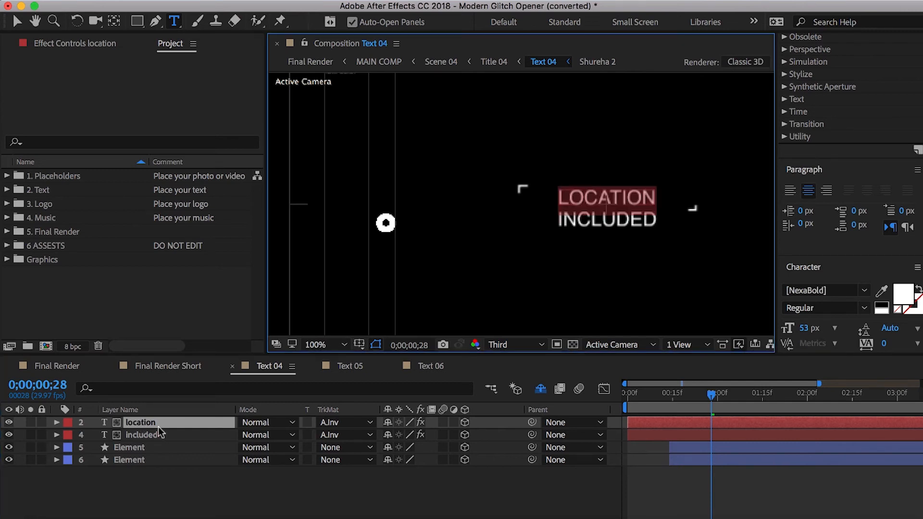
{"action": "left_click", "coordinate": [141, 435]}
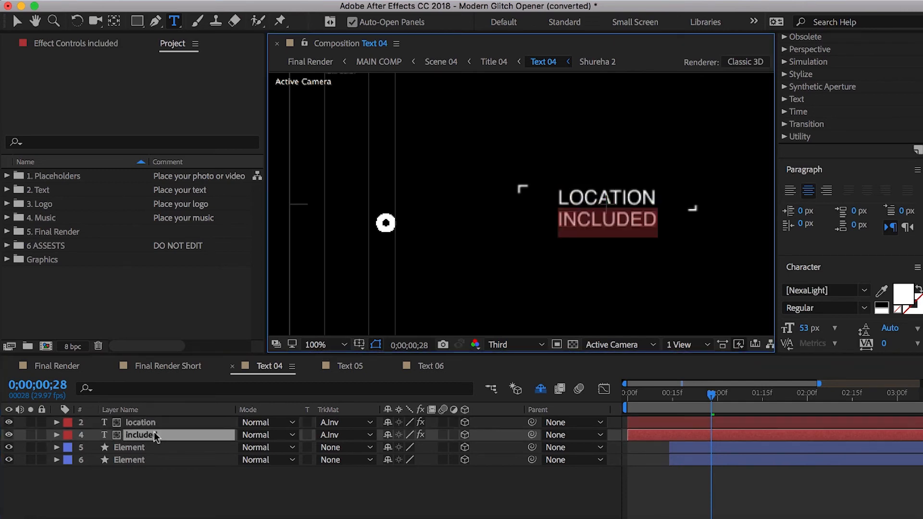
{"action": "type", "text": "shooting"}
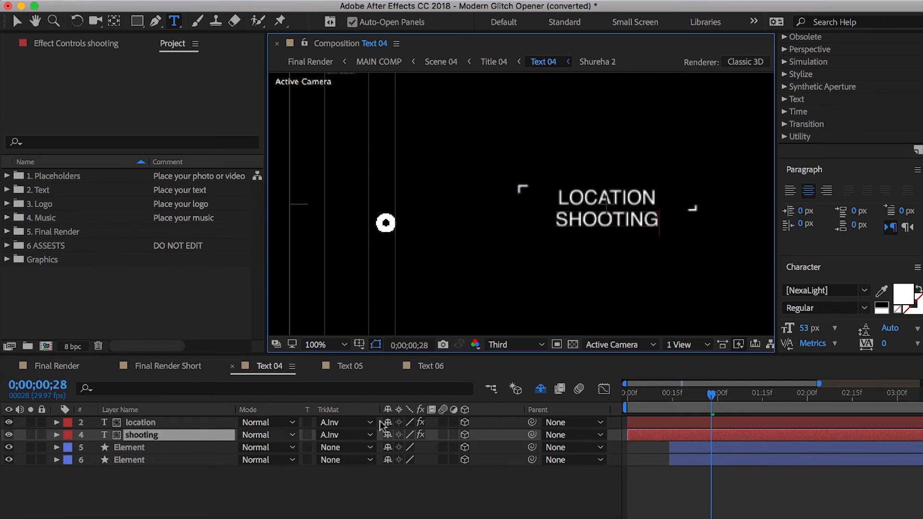
{"action": "mouse_move", "coordinate": [232, 369]}
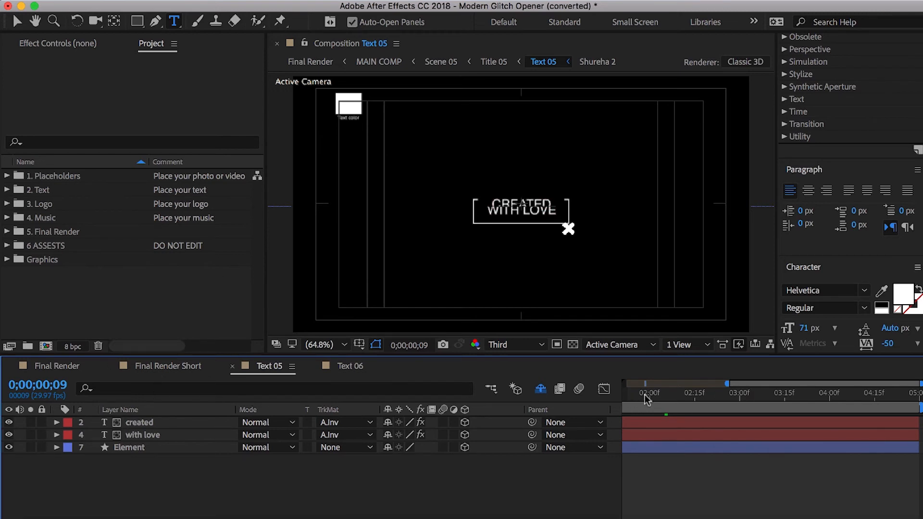
- Replace the WITH LOVE line in Text 05 with VIDEOS
{"action": "left_click", "coordinate": [648, 393]}
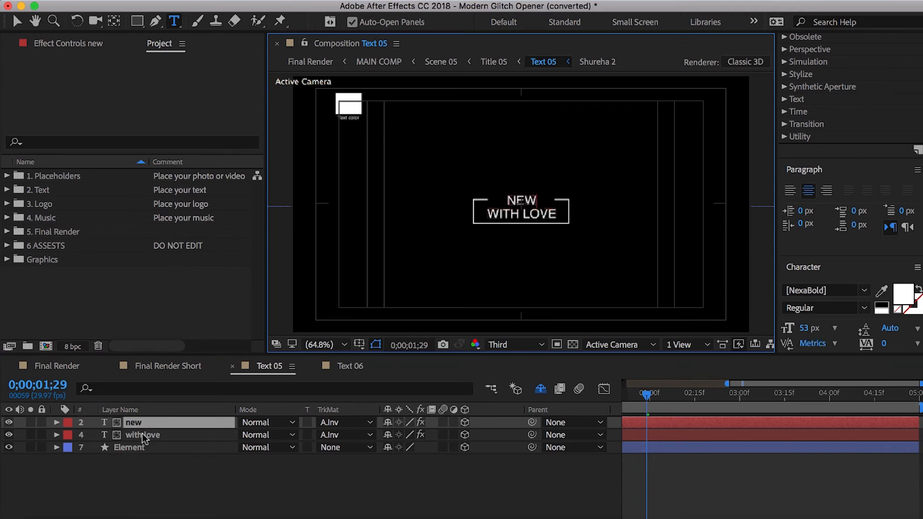
{"action": "left_click", "coordinate": [142, 435]}
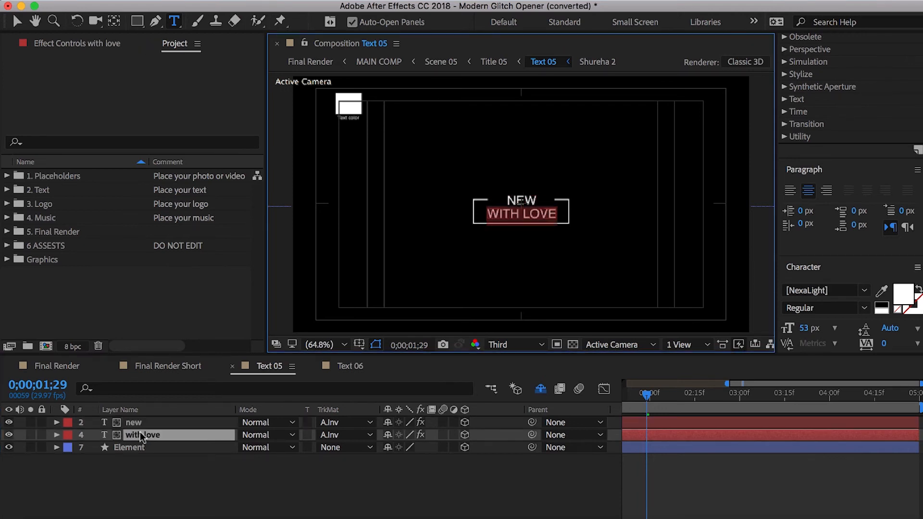
{"action": "type", "text": "videos"}
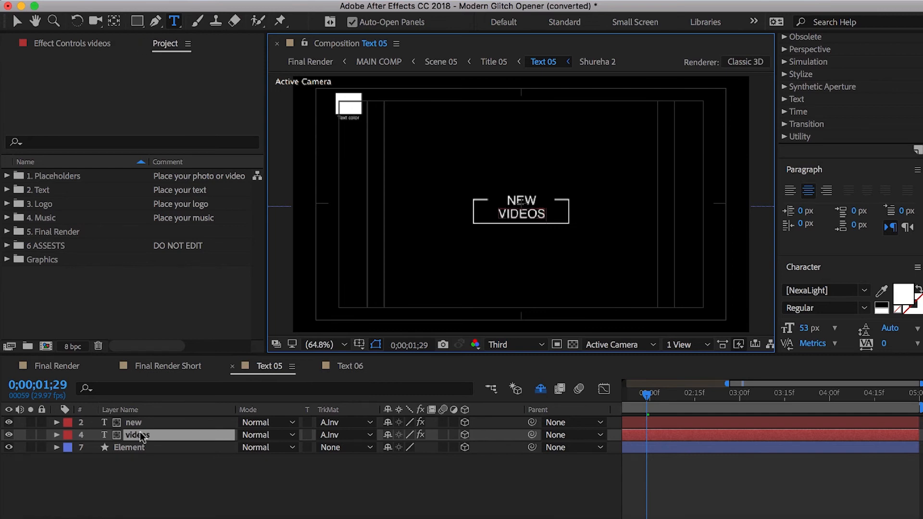
- Scrub Text 06 to its title and select the TO RATE line for rewriting
{"action": "left_click", "coordinate": [350, 366]}
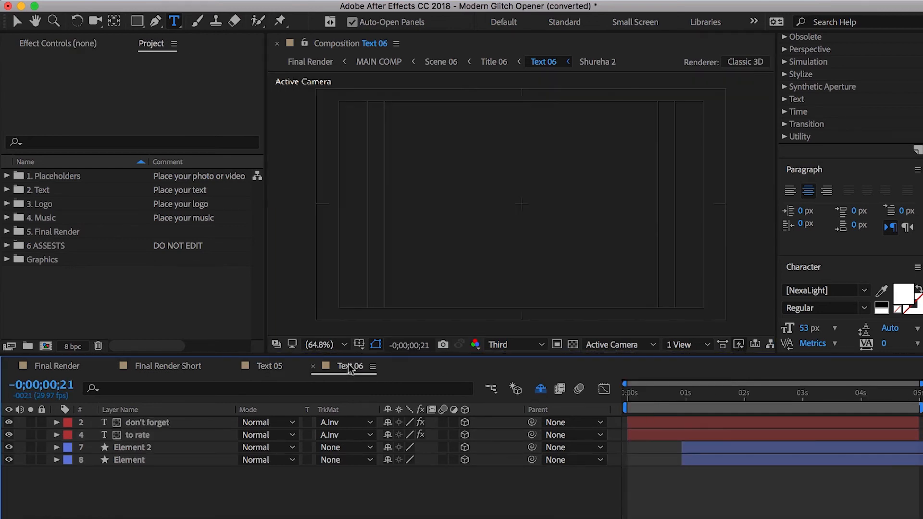
{"action": "left_click", "coordinate": [710, 393]}
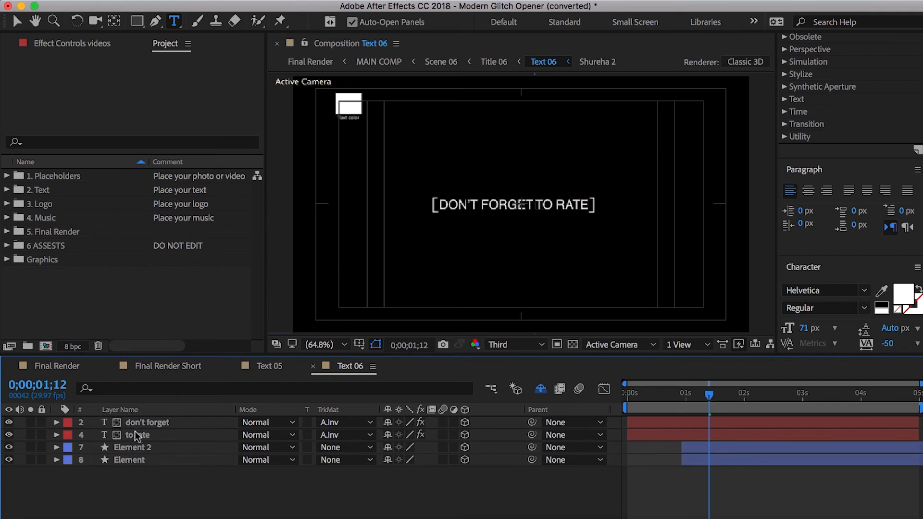
{"action": "left_click", "coordinate": [146, 423]}
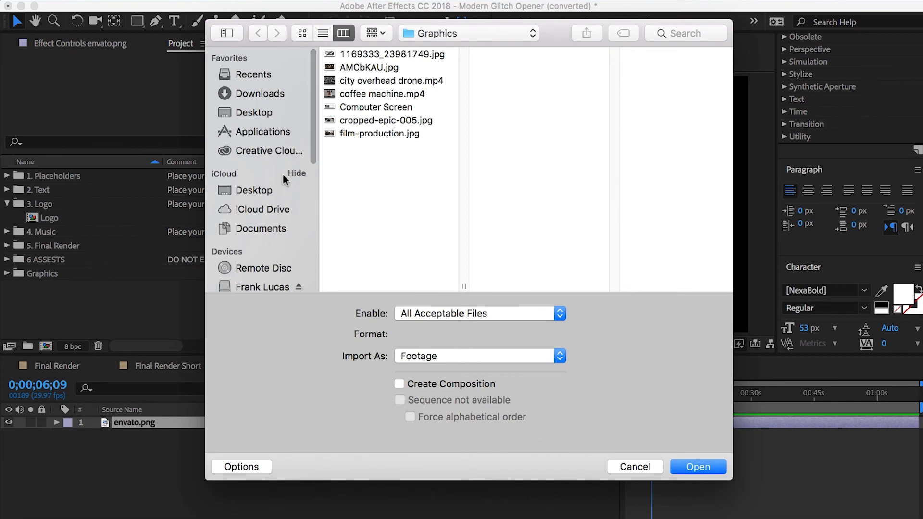
{"action": "mouse_move", "coordinate": [267, 165]}
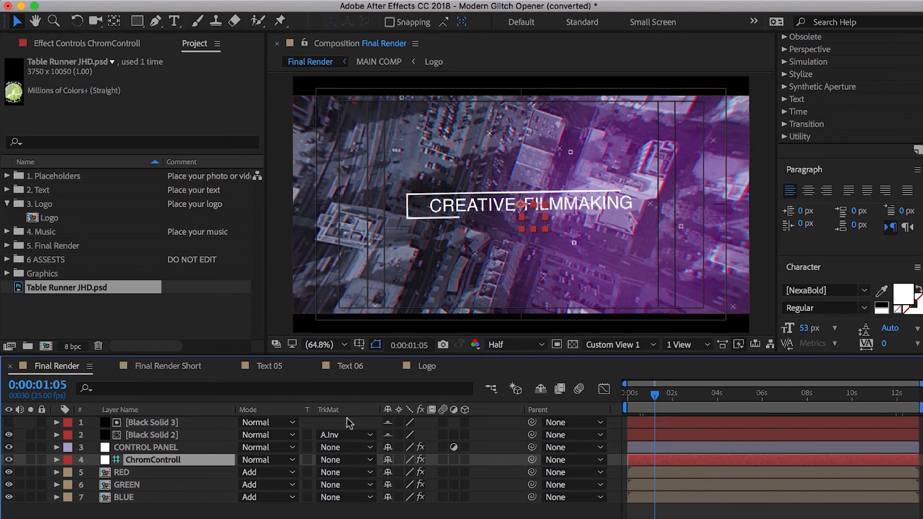
{"action": "mouse_move", "coordinate": [538, 225]}
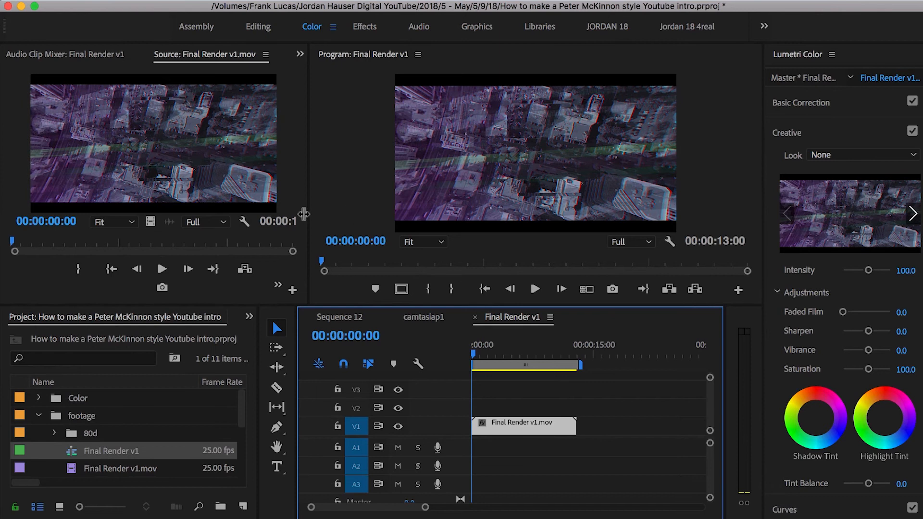
{"action": "mouse_move", "coordinate": [282, 55]}
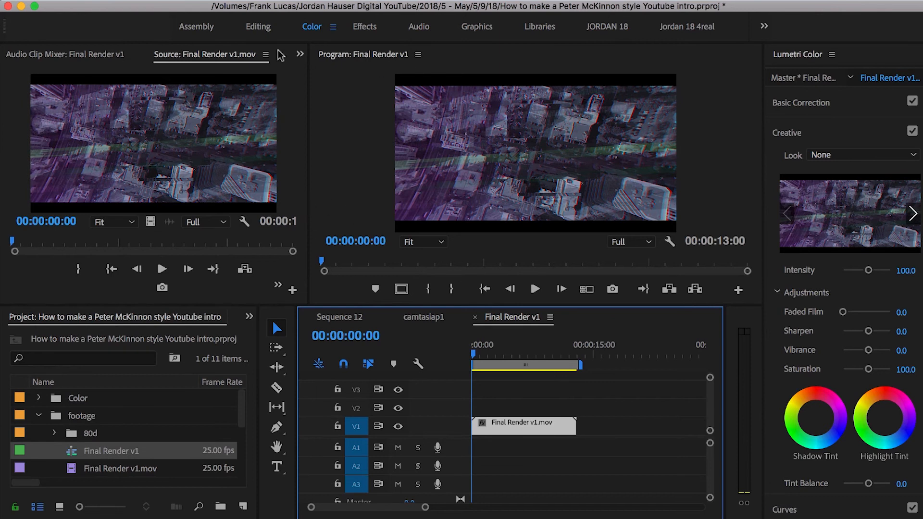
{"action": "mouse_move", "coordinate": [267, 131]}
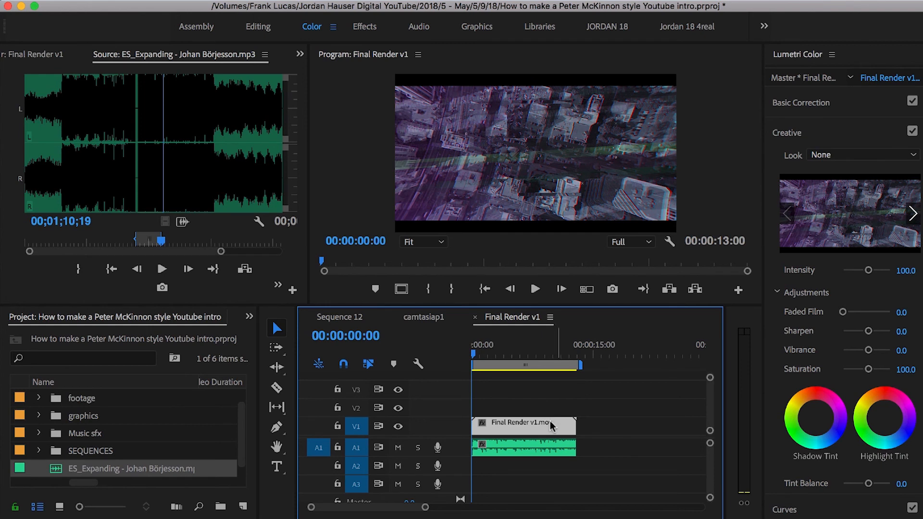
{"action": "mouse_move", "coordinate": [556, 427]}
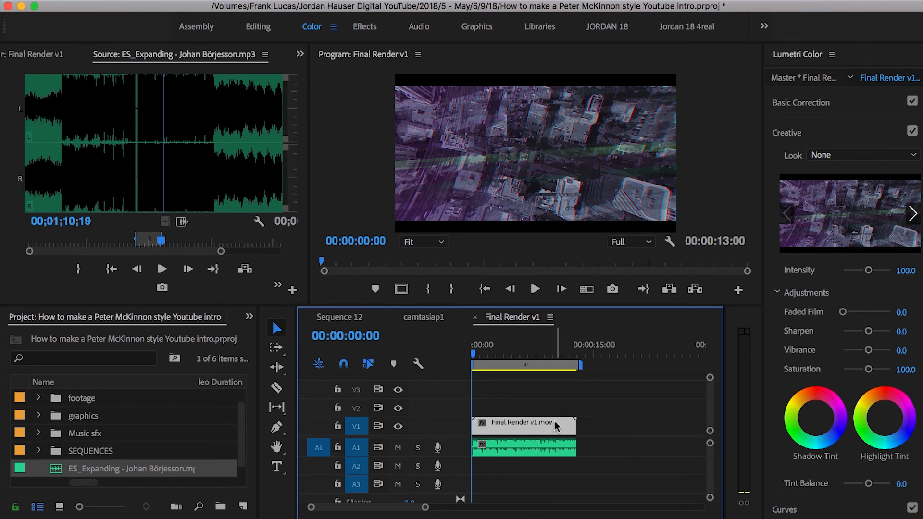